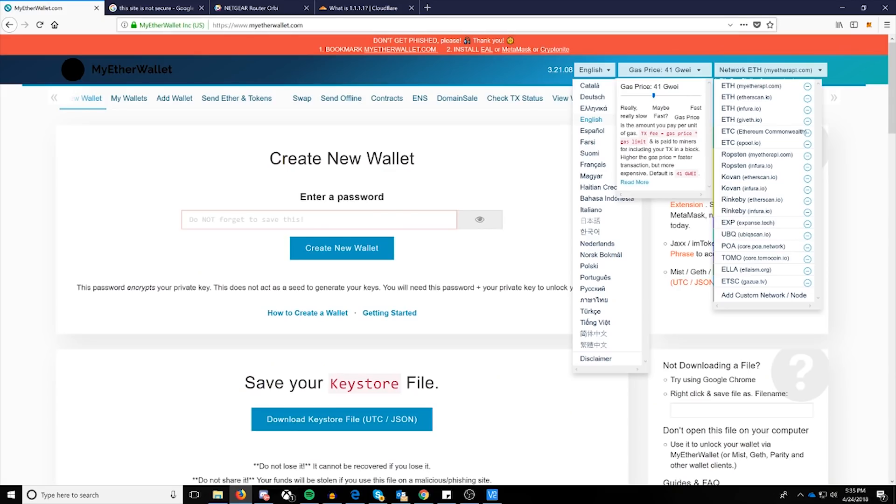
# View MyEtherWallet's padlock connection details, then switch to the Orbi router admin tab
pyautogui.click(258, 26)
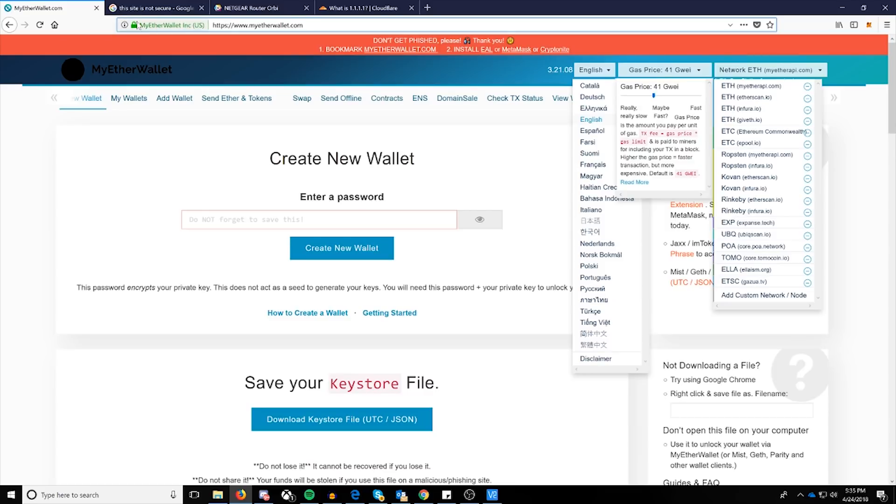
pyautogui.moveTo(136, 25)
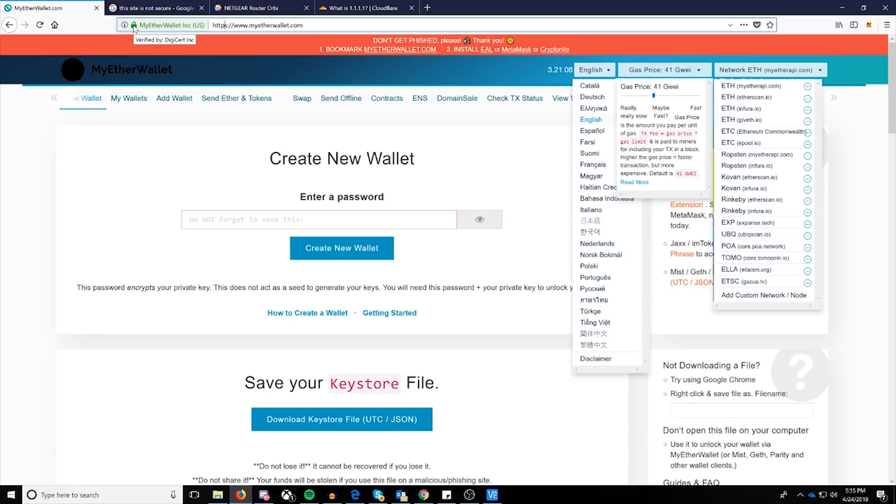
pyautogui.click(134, 25)
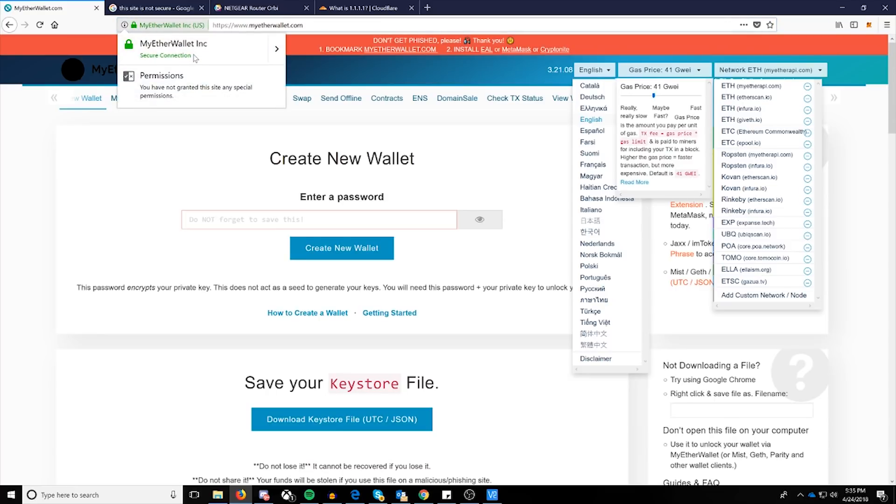
pyautogui.moveTo(226, 55)
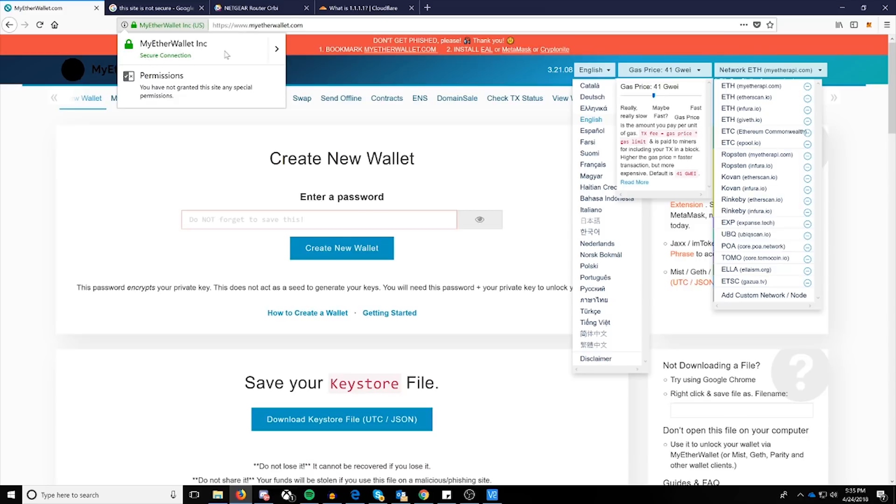
pyautogui.click(263, 8)
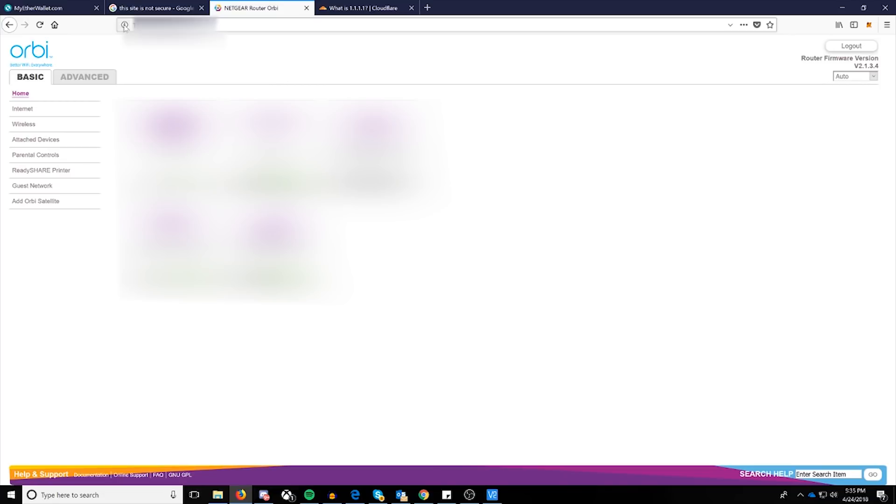
pyautogui.click(123, 25)
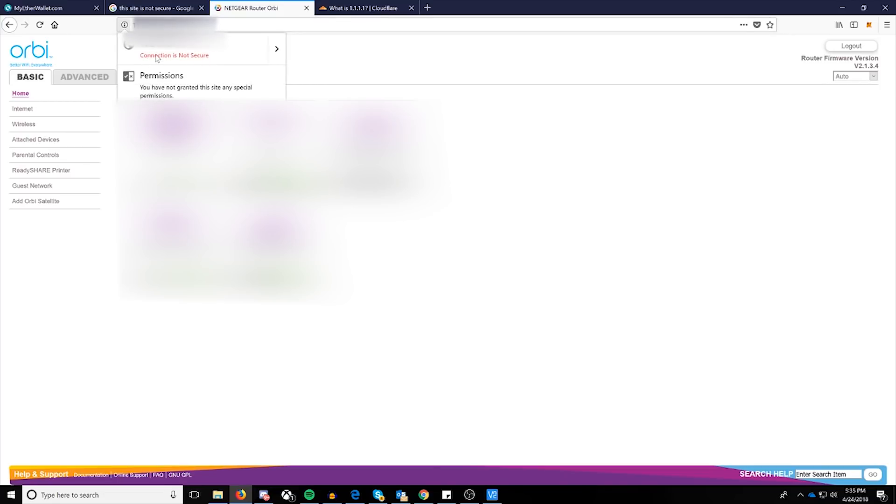
pyautogui.moveTo(212, 58)
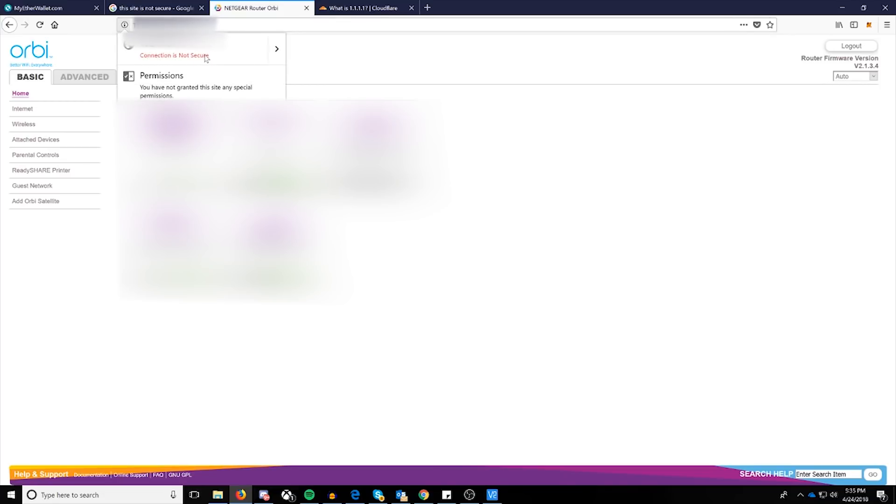
pyautogui.moveTo(76, 19)
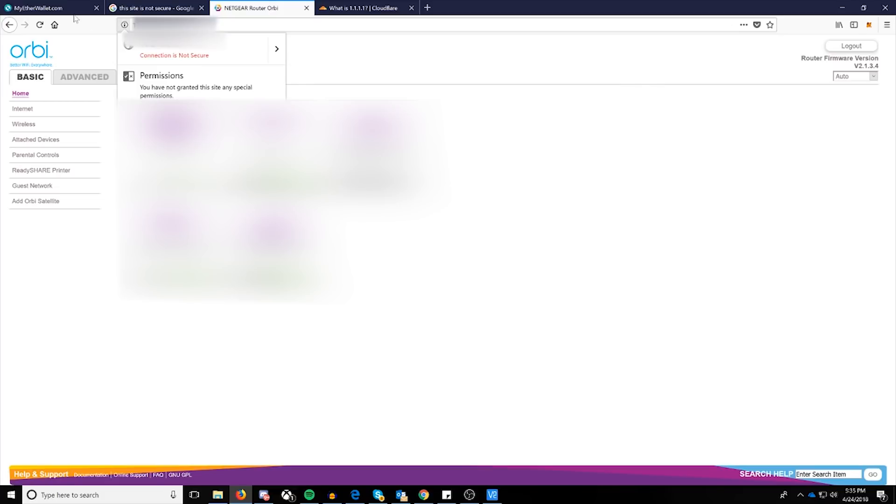
pyautogui.click(42, 7)
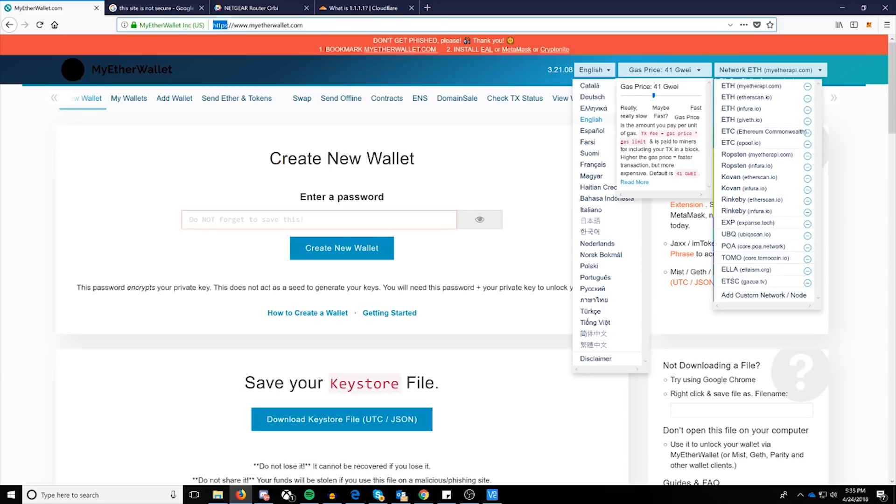
pyautogui.click(262, 8)
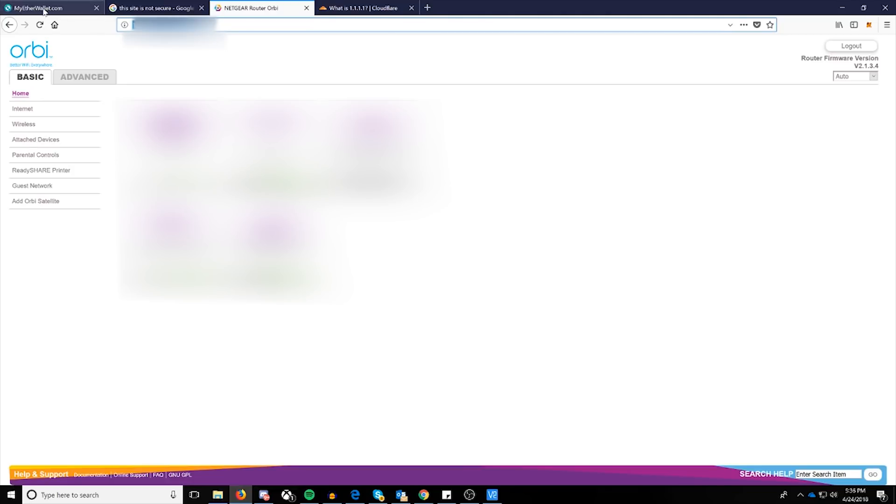
# Open a new tab and type 'myether' to list MyEtherWallet suggestions
pyautogui.click(46, 8)
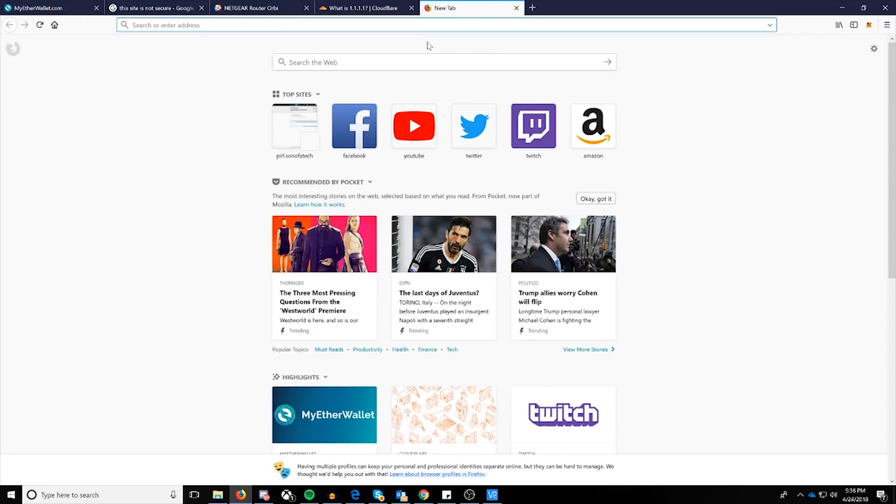
pyautogui.write('myeth')
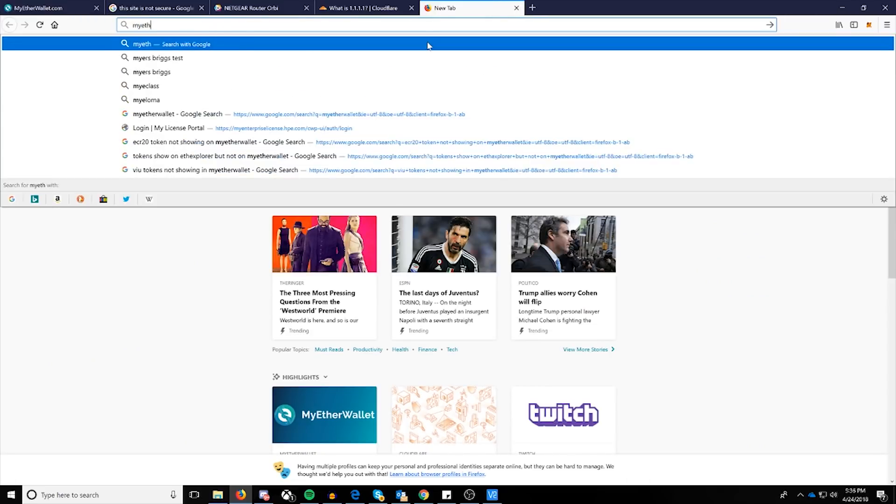
pyautogui.write('er')
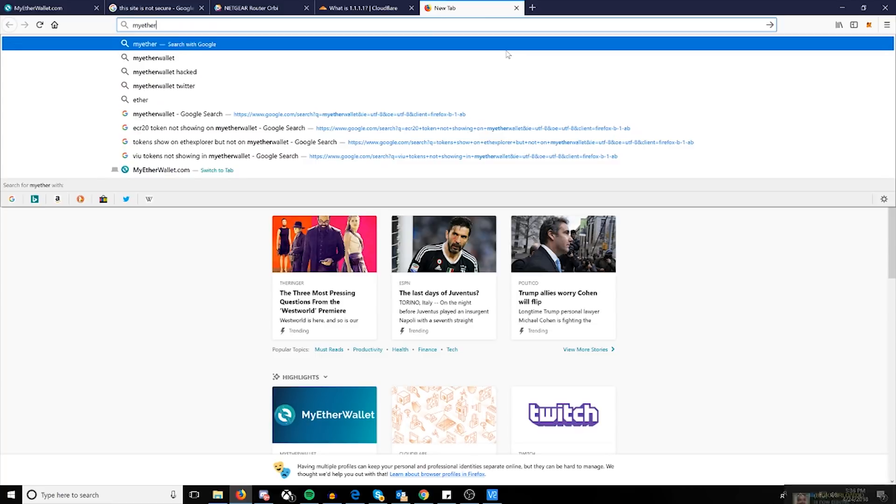
pyautogui.moveTo(496, 51)
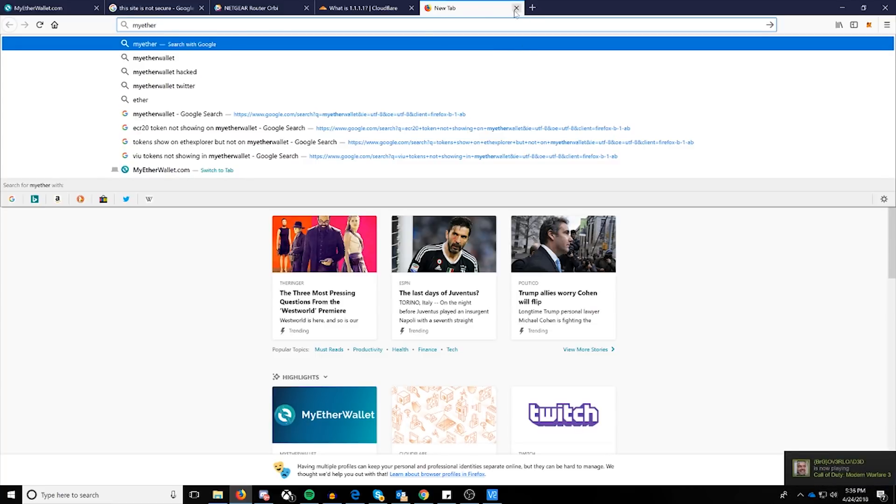
pyautogui.moveTo(515, 8)
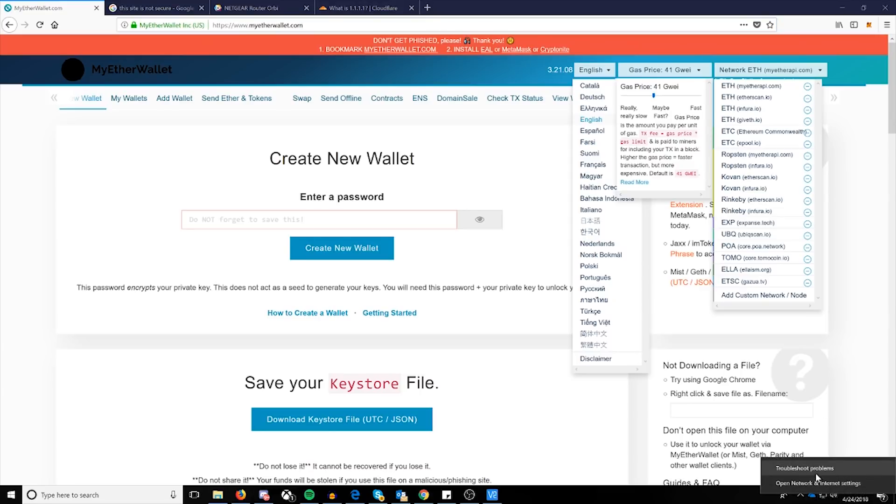
pyautogui.moveTo(615, 260)
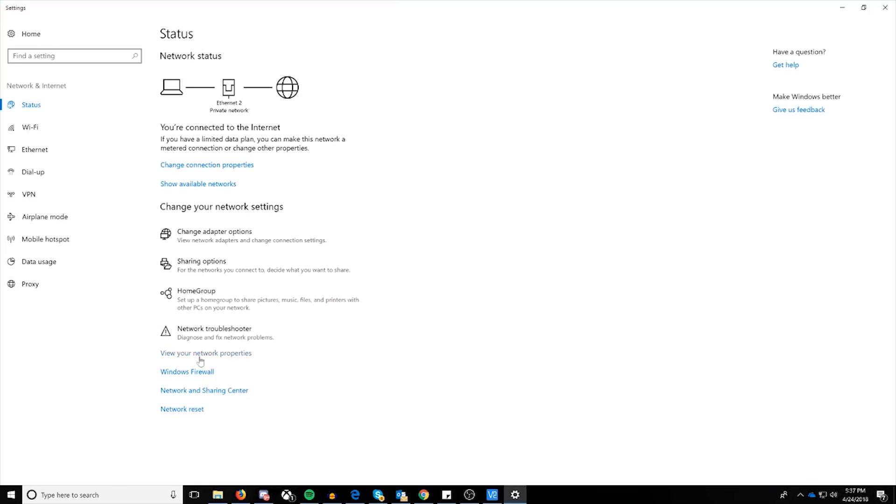
pyautogui.moveTo(203, 397)
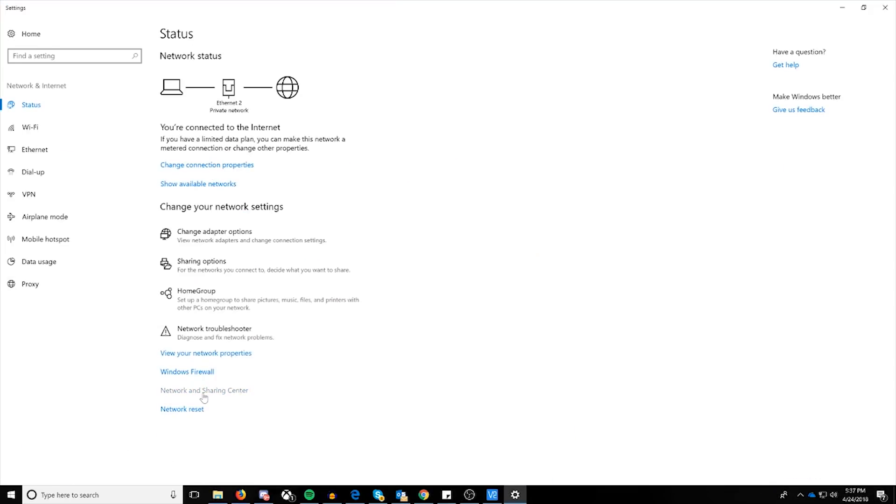
# Open the Ethernet 2 connection's status and its full network details from Network and Sharing Center
pyautogui.click(205, 390)
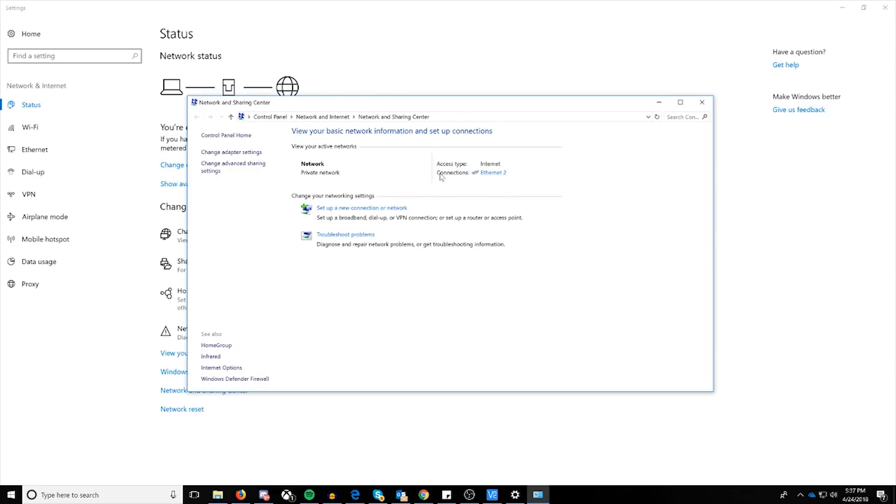
pyautogui.click(494, 172)
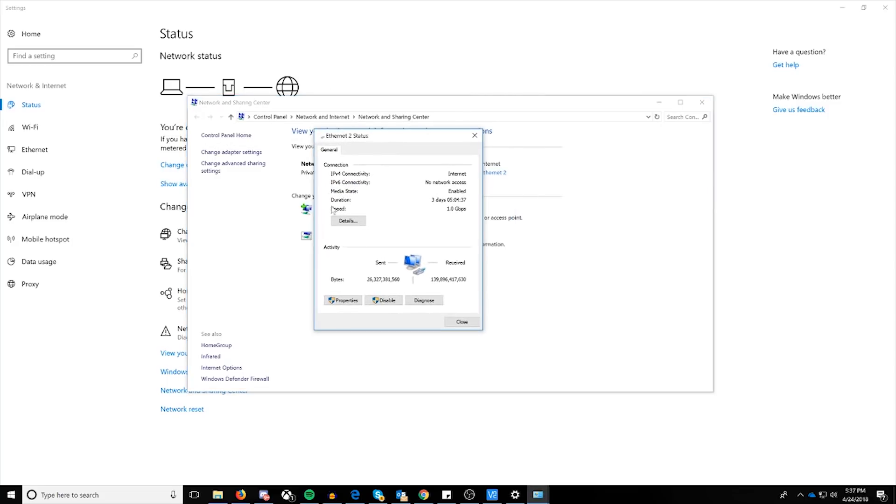
pyautogui.click(347, 221)
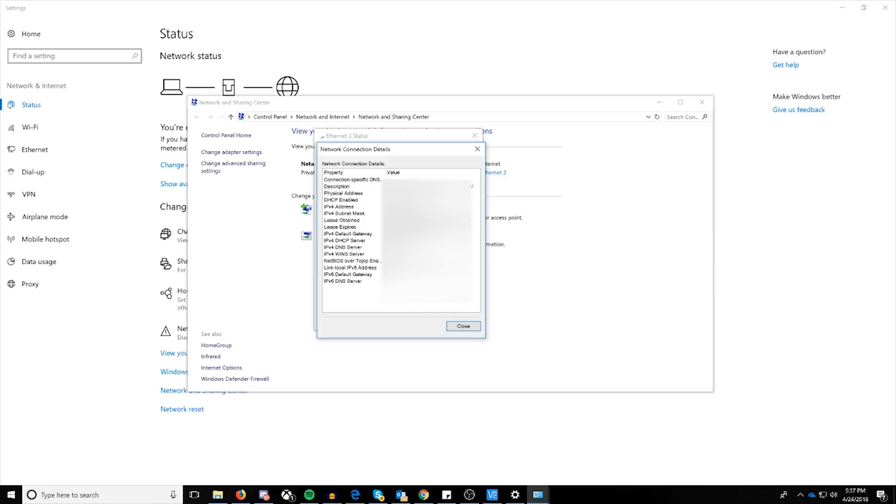
# Review the IPv4 address, default gateway, DHCP server and DNS server entries, then close details
pyautogui.click(339, 206)
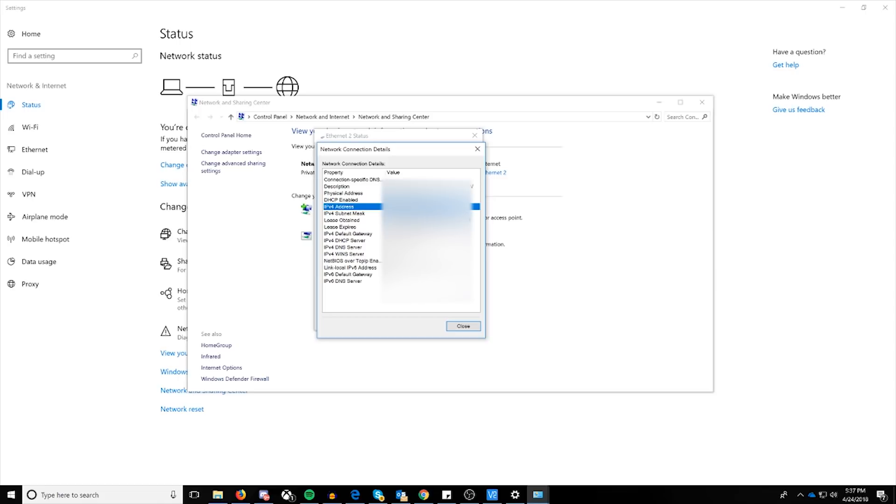
pyautogui.click(348, 233)
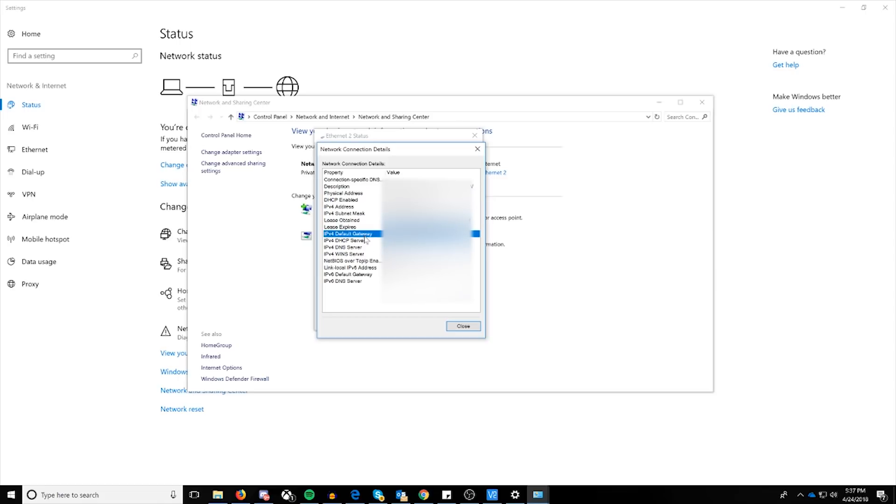
pyautogui.click(338, 206)
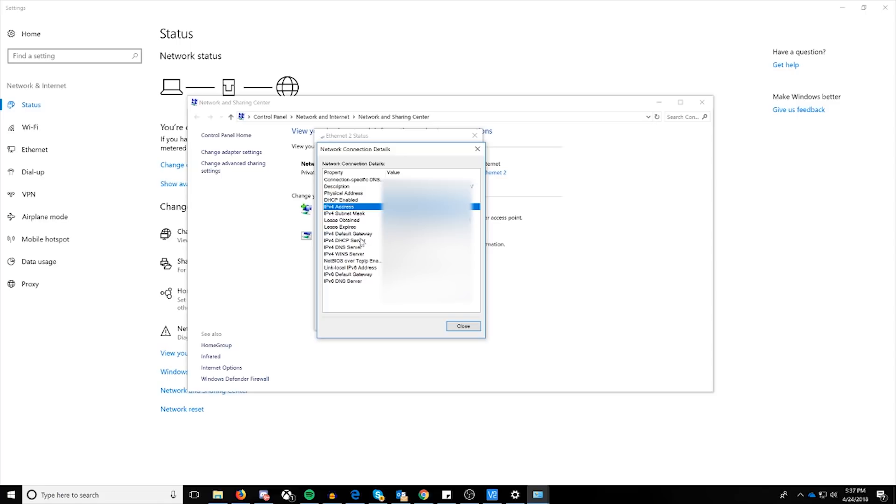
pyautogui.click(346, 240)
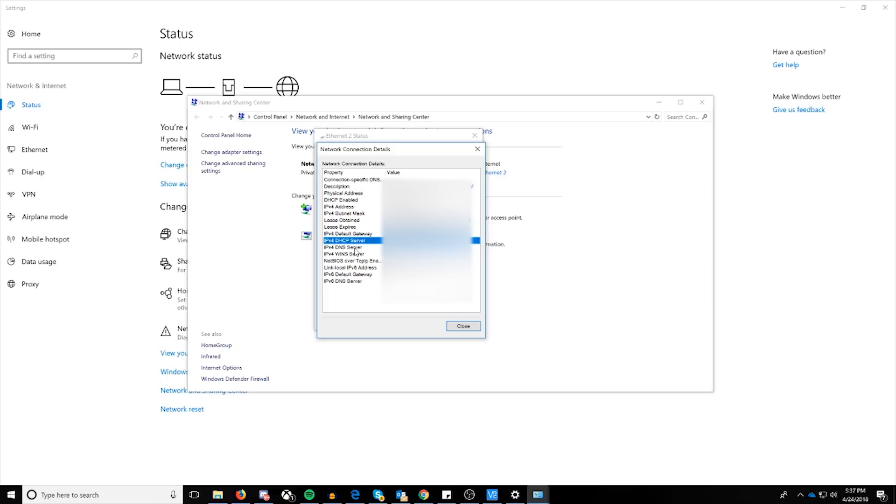
pyautogui.click(342, 247)
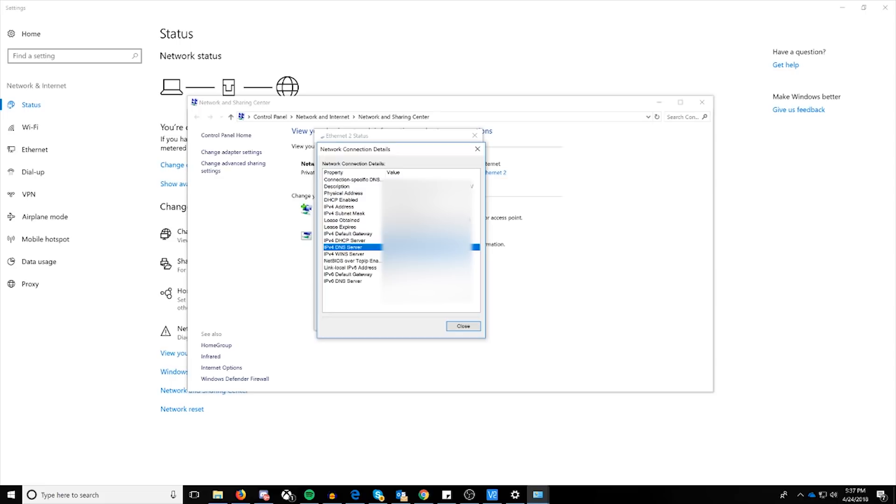
pyautogui.moveTo(464, 327)
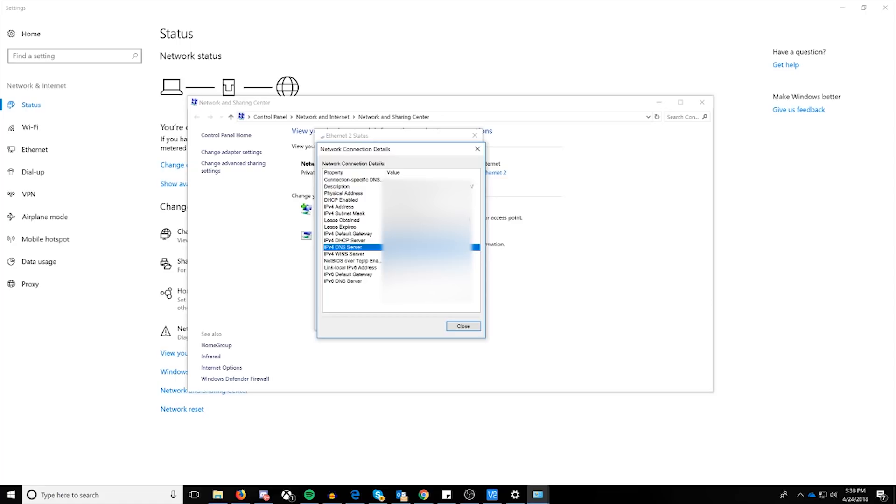
pyautogui.moveTo(432, 314)
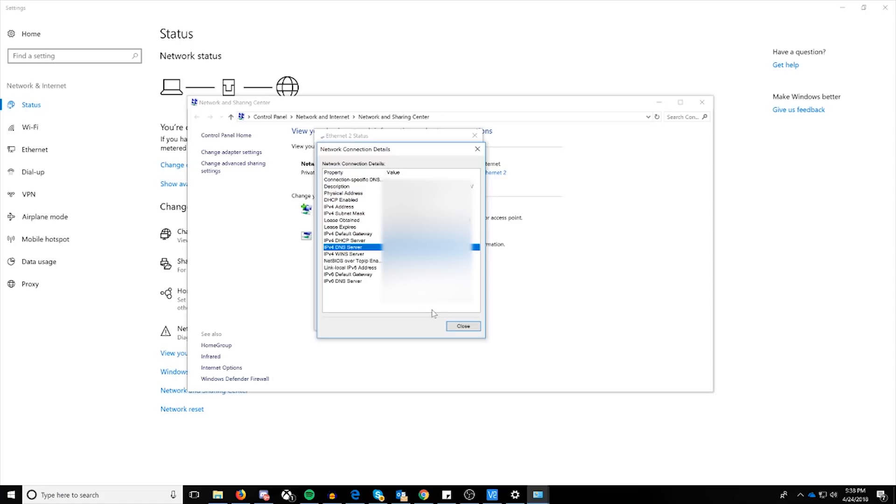
pyautogui.click(463, 326)
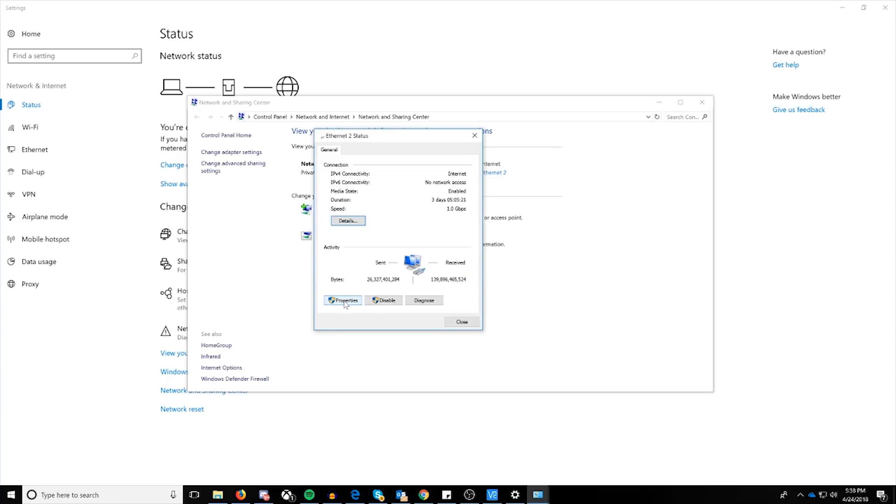
# Inspect Ethernet 2's IPv4 DNS options, keep them automatic, and cancel both dialogs
pyautogui.click(343, 300)
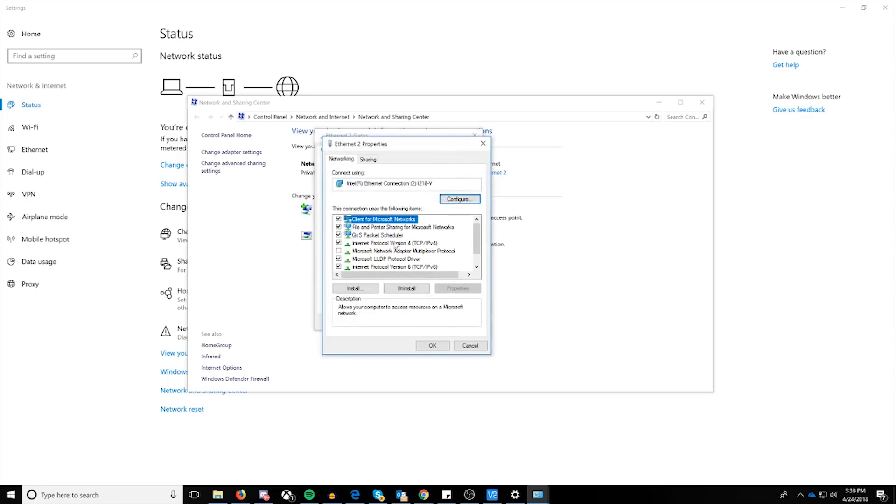
pyautogui.click(393, 242)
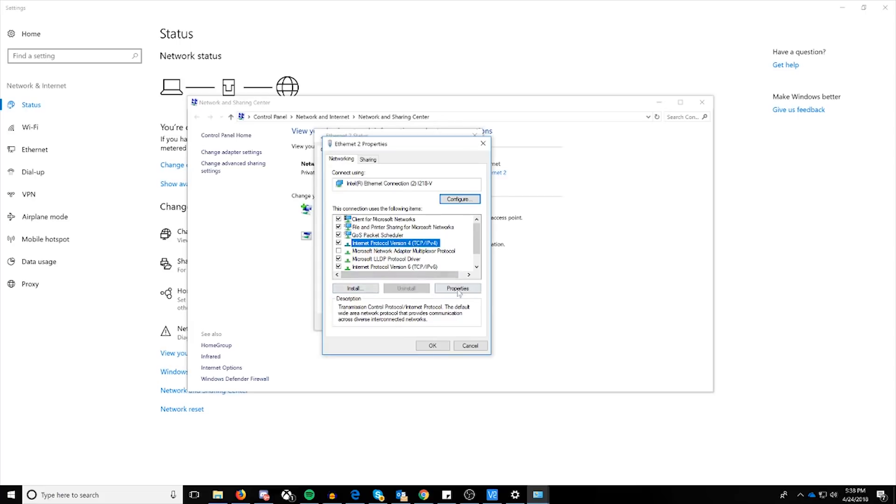
pyautogui.click(458, 289)
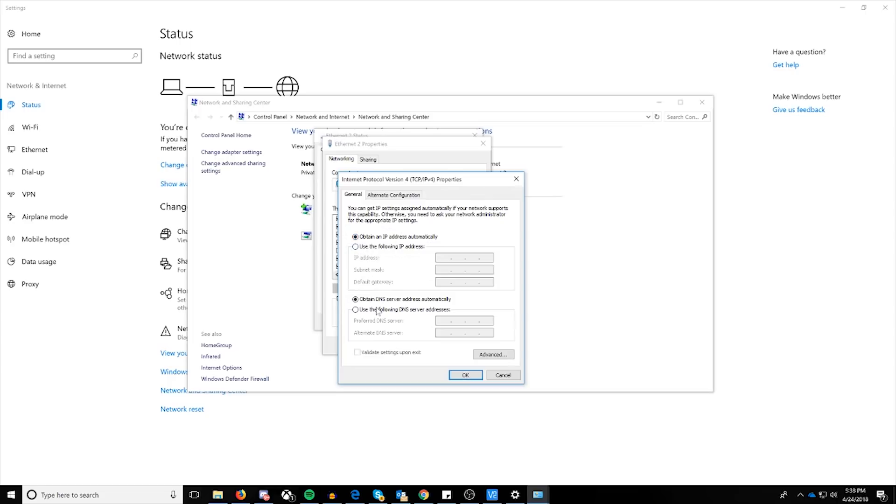
pyautogui.click(356, 309)
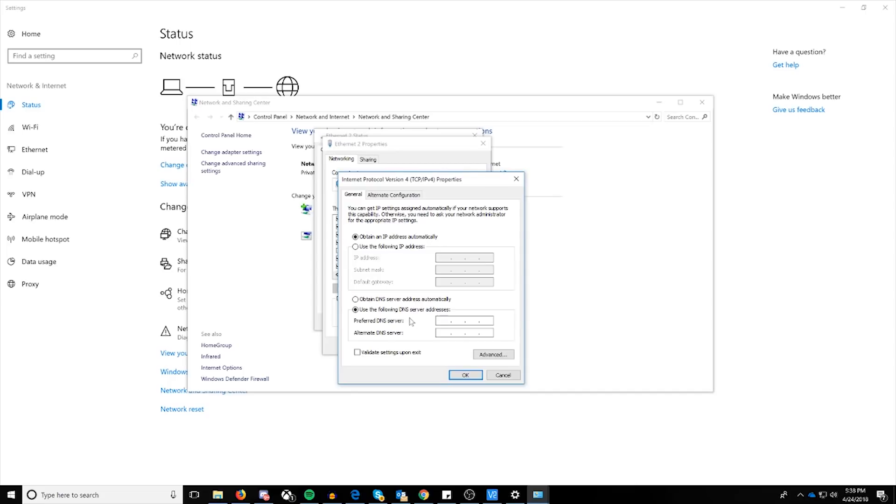
pyautogui.click(356, 299)
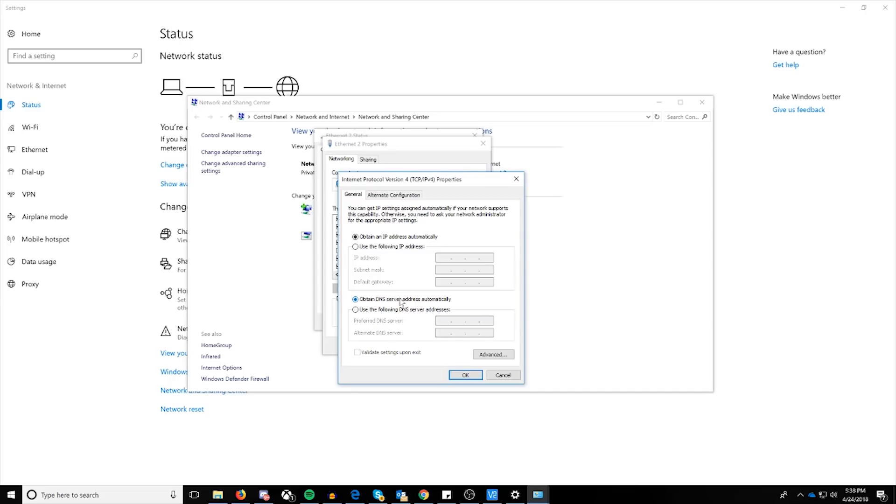
pyautogui.moveTo(430, 336)
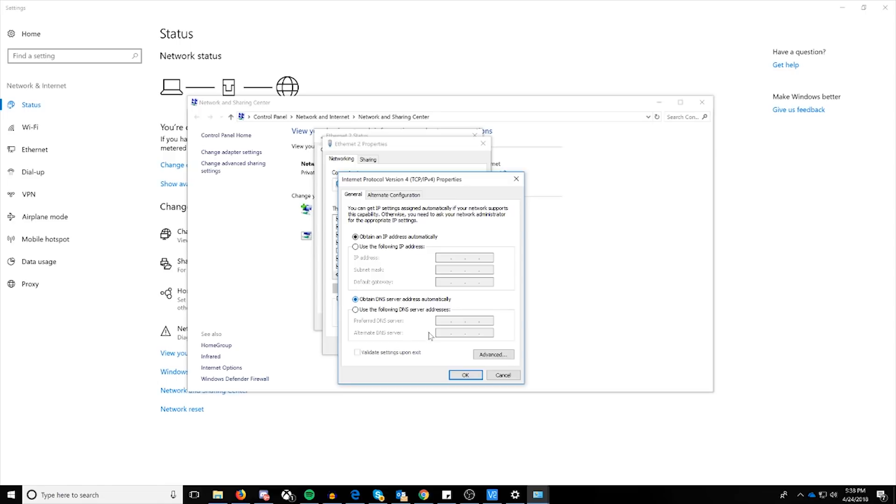
pyautogui.click(503, 374)
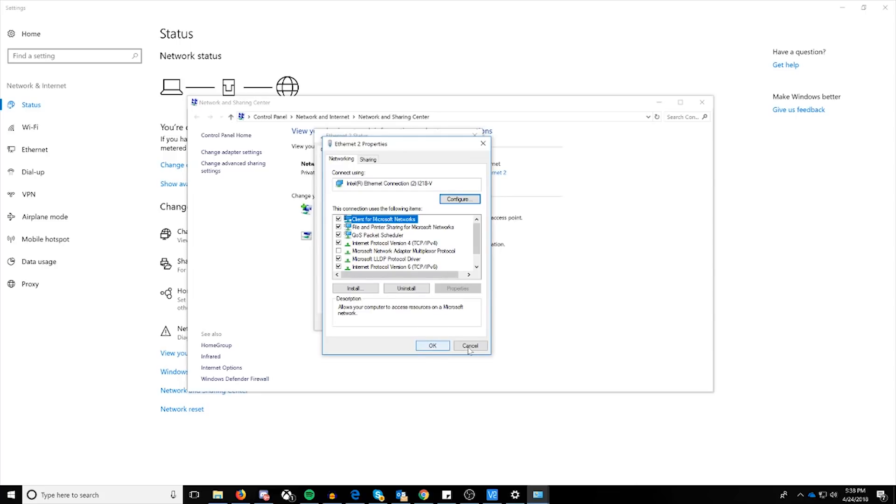
pyautogui.click(470, 345)
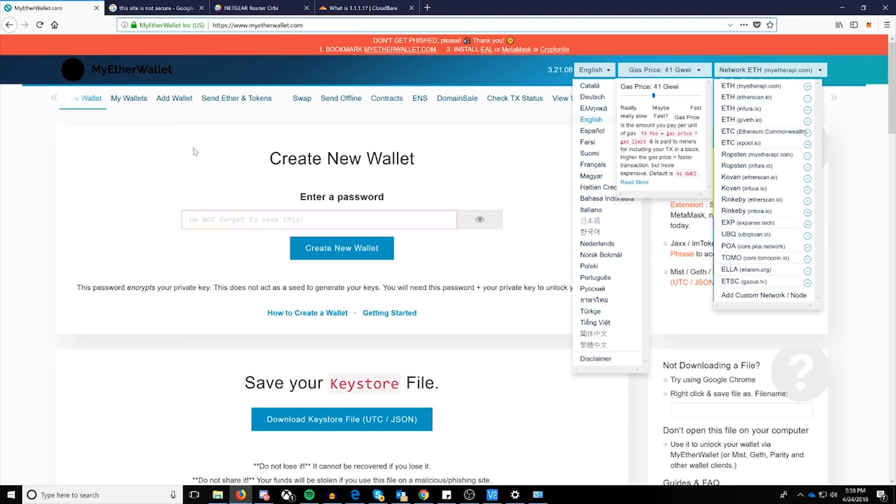
# Switch to the Orbi router tab and go to ADVANCED > Setup > Internet Setup
pyautogui.click(257, 8)
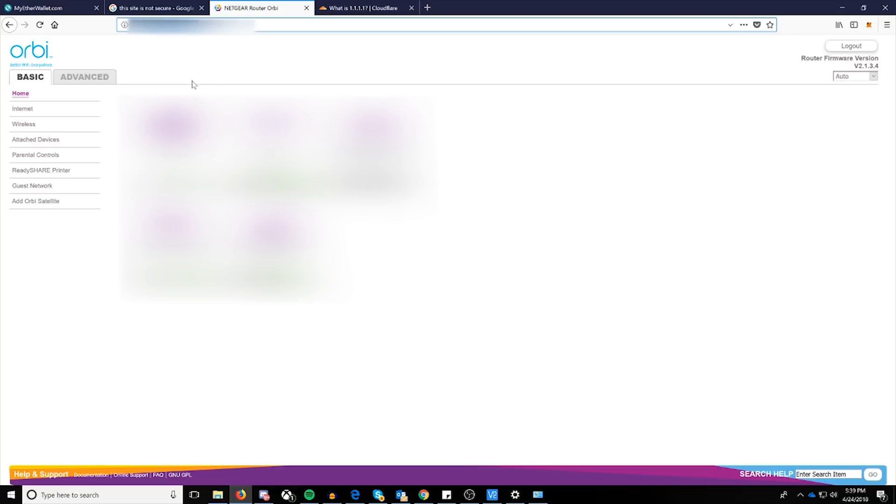
pyautogui.moveTo(134, 81)
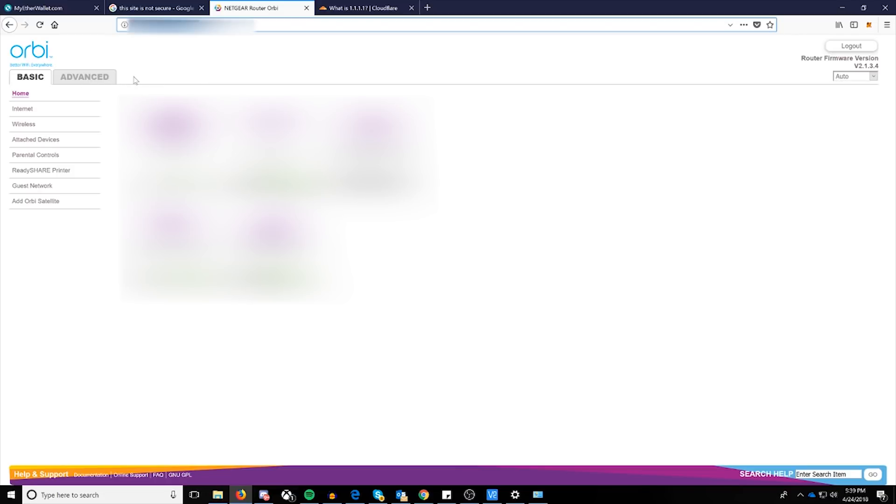
pyautogui.moveTo(93, 83)
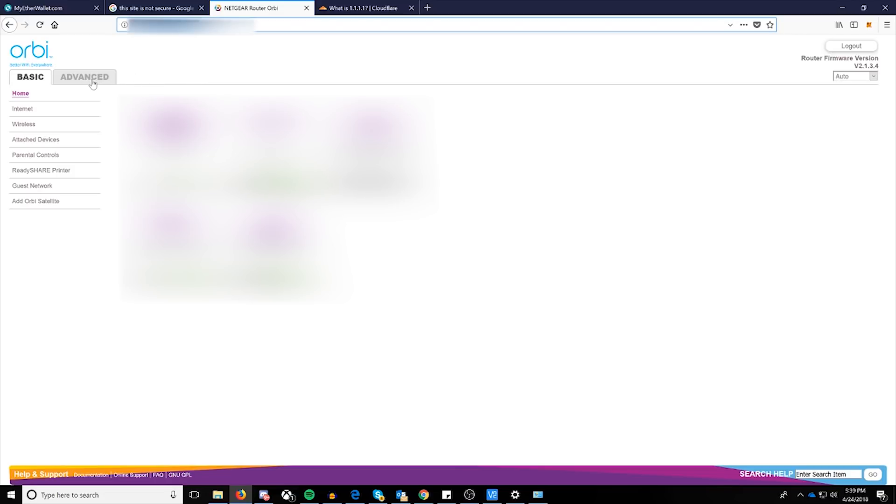
pyautogui.click(85, 77)
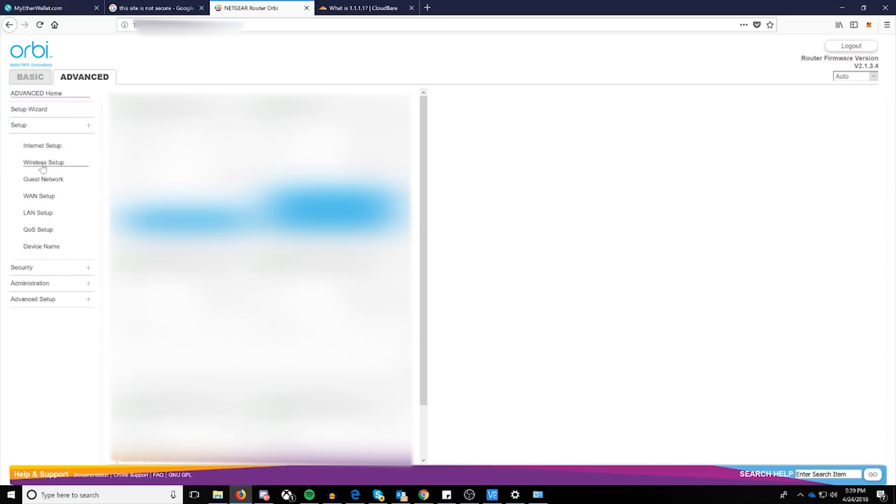
pyautogui.click(39, 145)
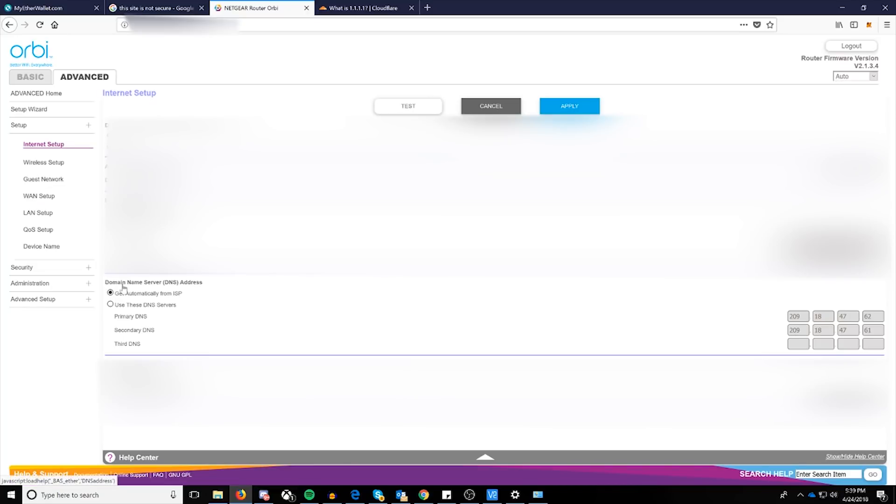
pyautogui.moveTo(175, 295)
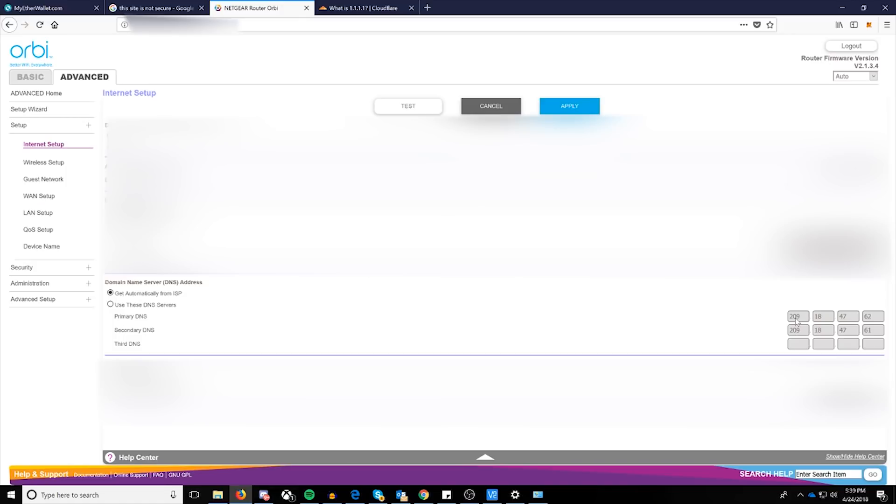
pyautogui.moveTo(139, 314)
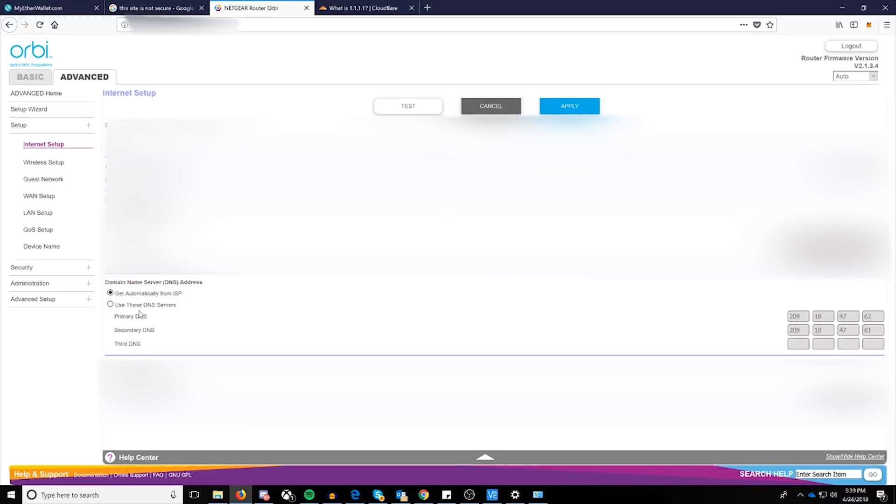
# Select 'Use These DNS Servers' in the router's Domain Name Server section
pyautogui.click(110, 304)
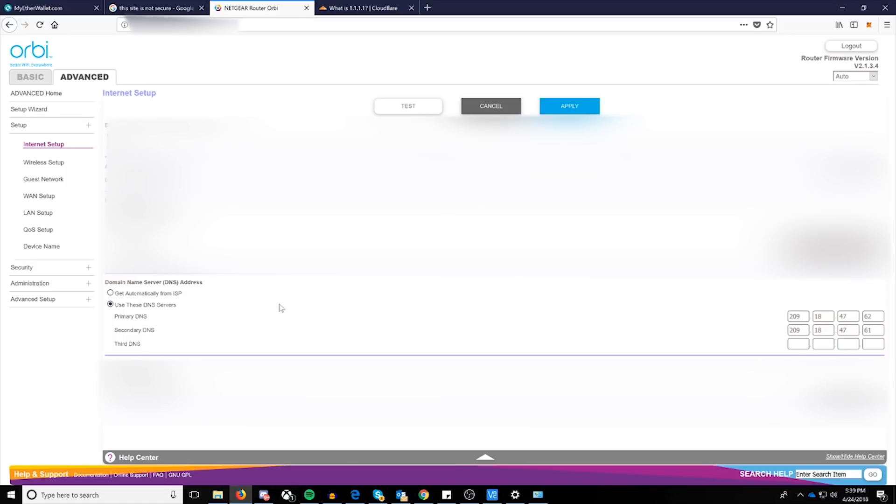
pyautogui.moveTo(677, 295)
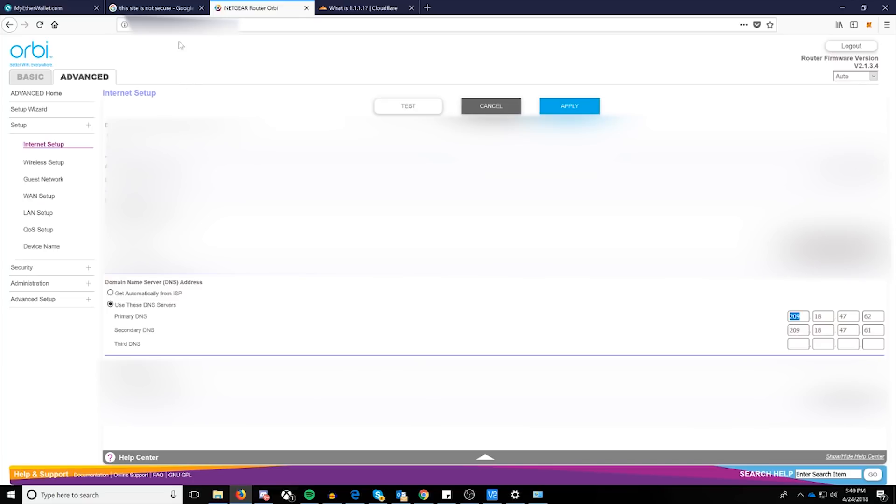
# Read Cloudflare's 'What Is 1.1.1.1?' article down through its DNS speed comparison
pyautogui.click(368, 8)
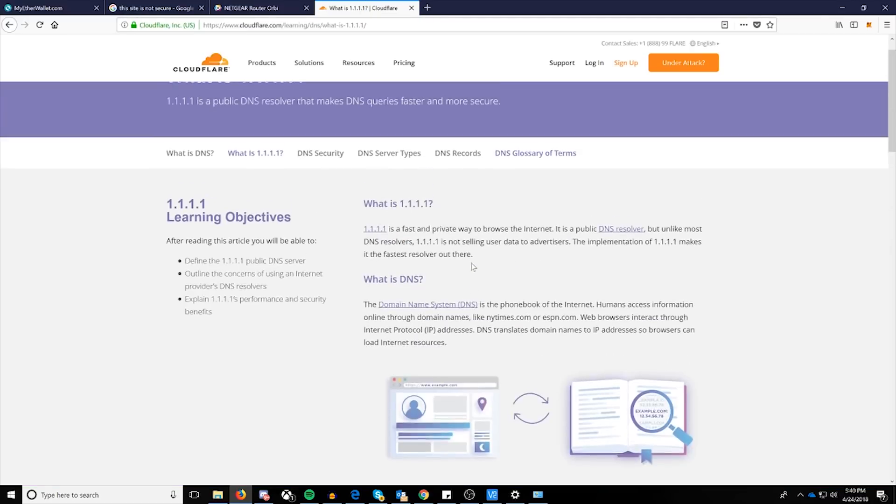
pyautogui.scroll(3)
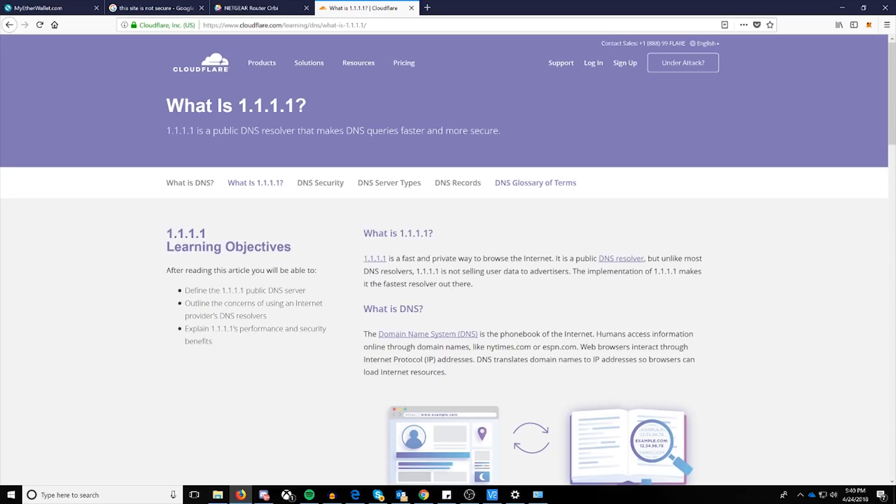
pyautogui.moveTo(526, 292)
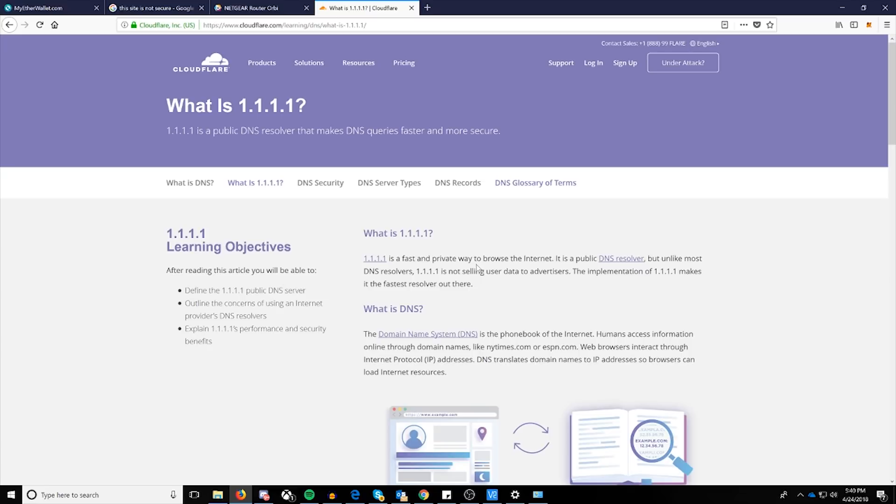
pyautogui.scroll(-3)
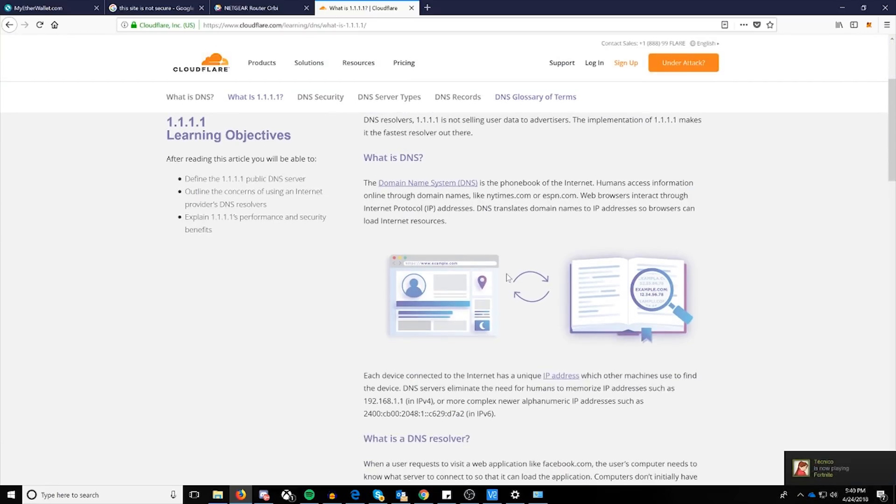
pyautogui.scroll(-3)
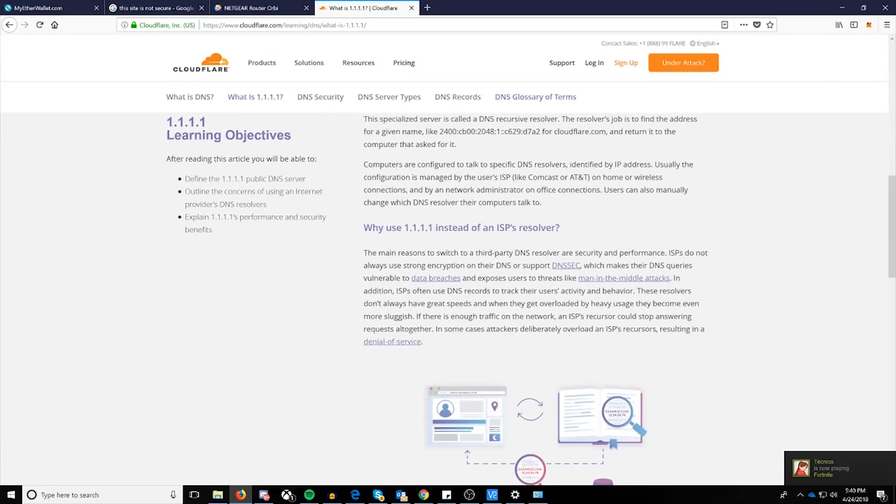
pyautogui.scroll(-3)
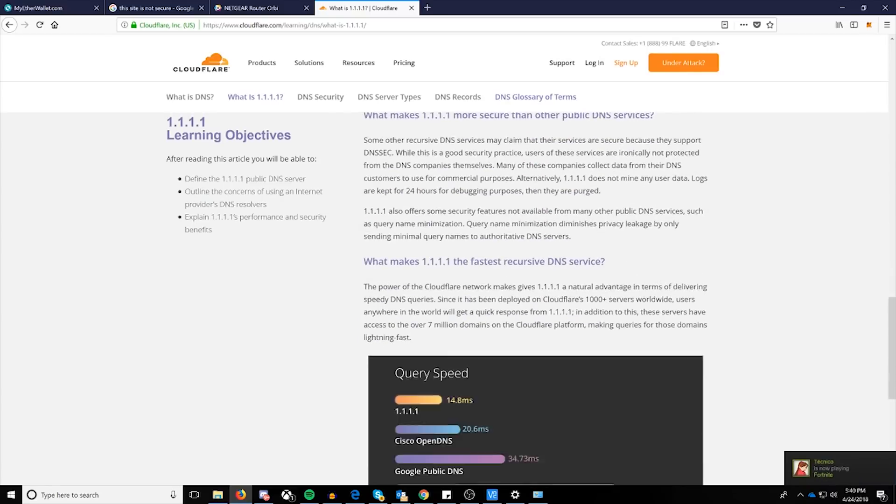
pyautogui.scroll(-3)
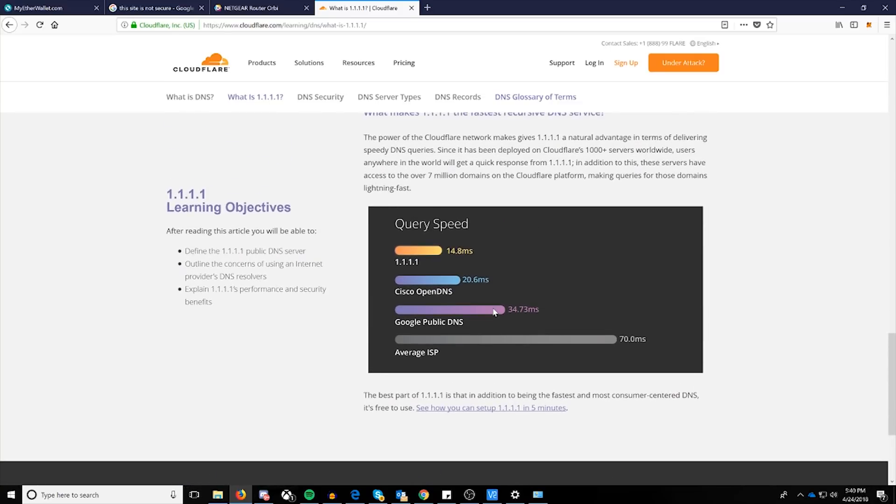
pyautogui.moveTo(521, 296)
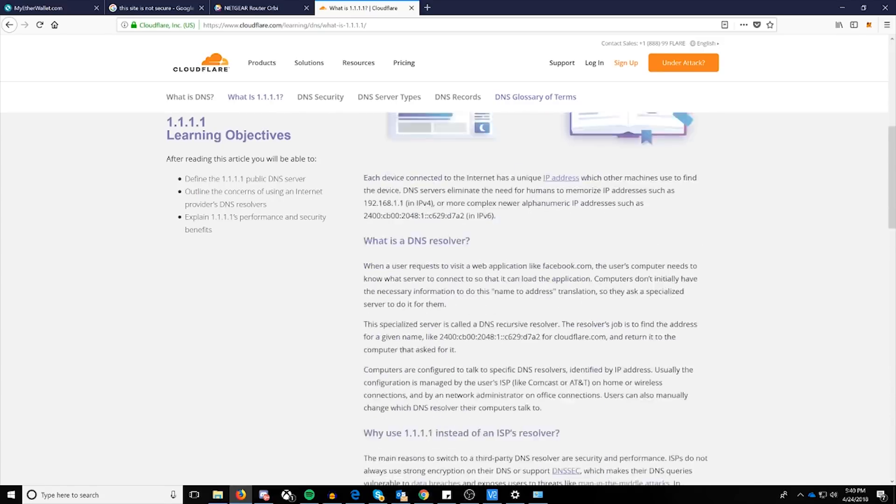
pyautogui.scroll(-3)
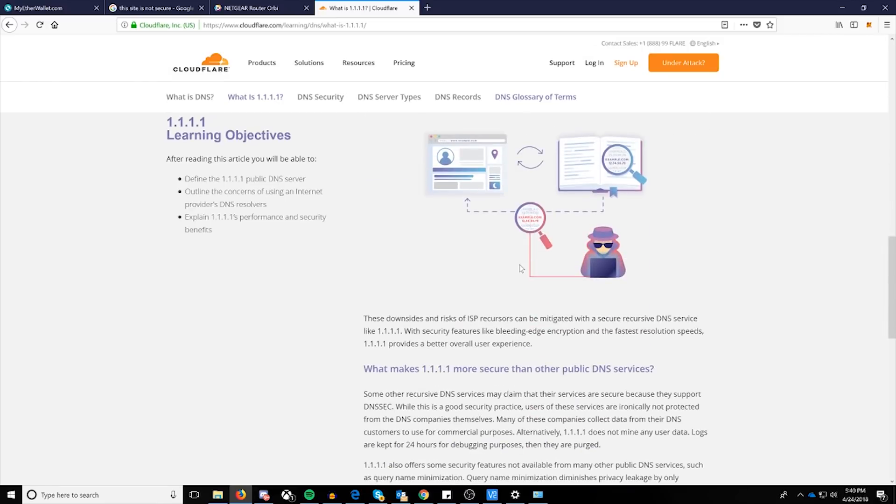
pyautogui.scroll(-3)
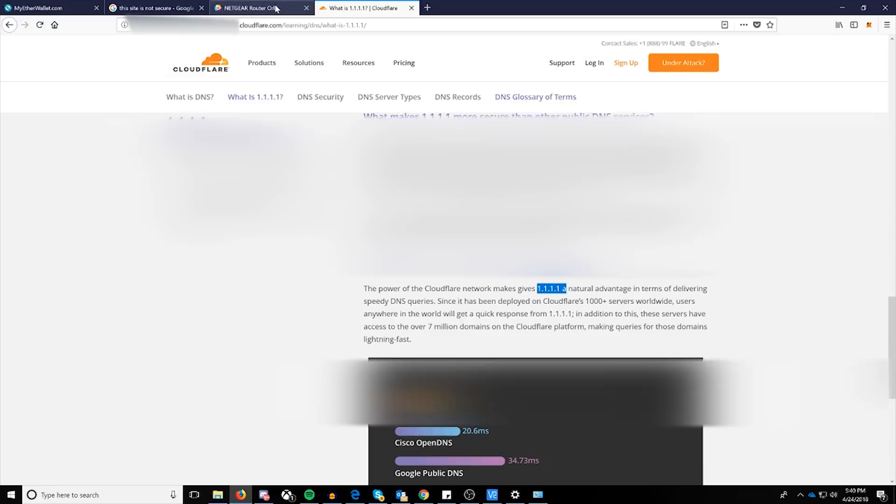
# Enter secondary DNS 1.0.0.1 alongside primary 1.1.1.1 in the router and apply
pyautogui.click(257, 8)
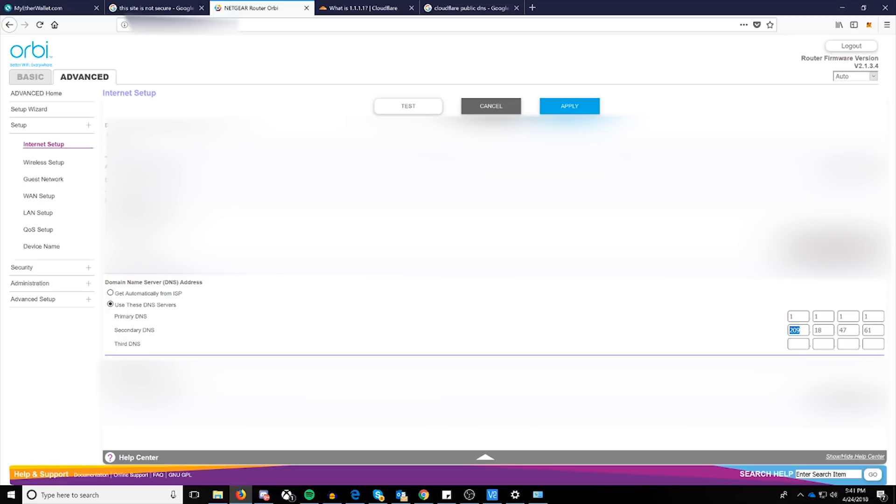
pyautogui.write('1')
pyautogui.click(823, 329)
pyautogui.write('0')
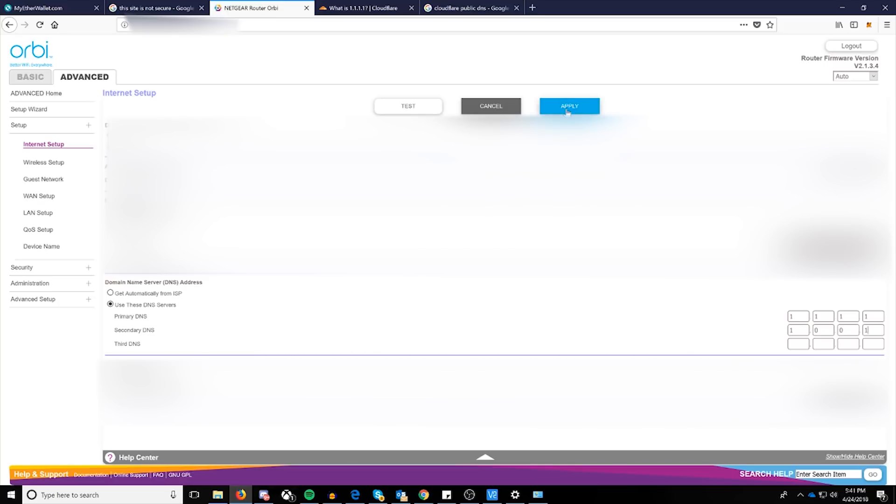
pyautogui.click(569, 106)
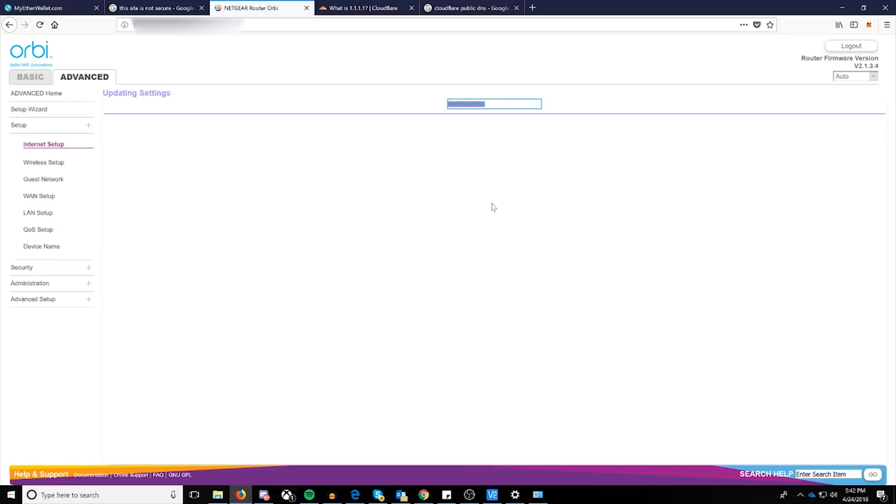
# Scroll the Cloudflare article, then visit MyEtherWallet and the 'cloudflare public dns' results tab
pyautogui.click(365, 8)
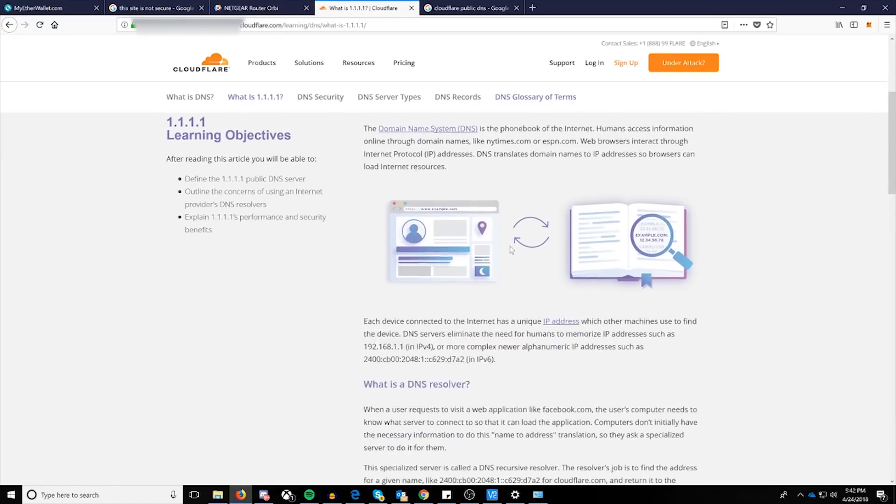
pyautogui.scroll(-3)
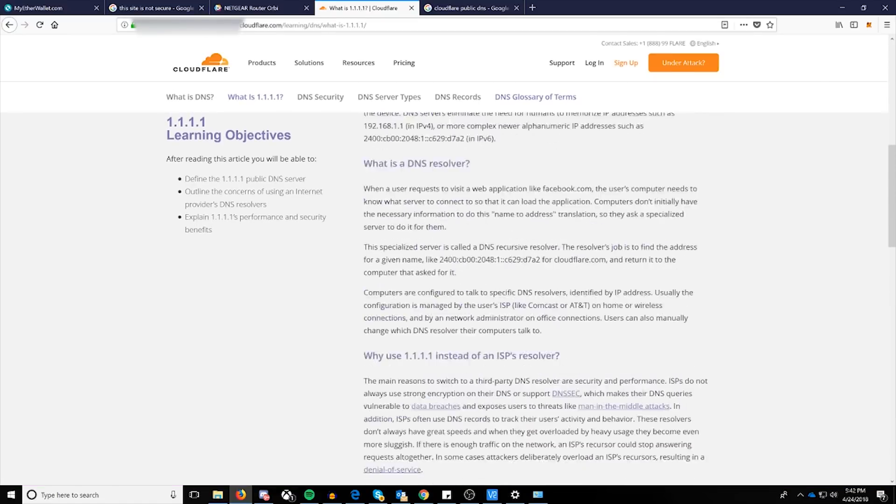
pyautogui.scroll(3)
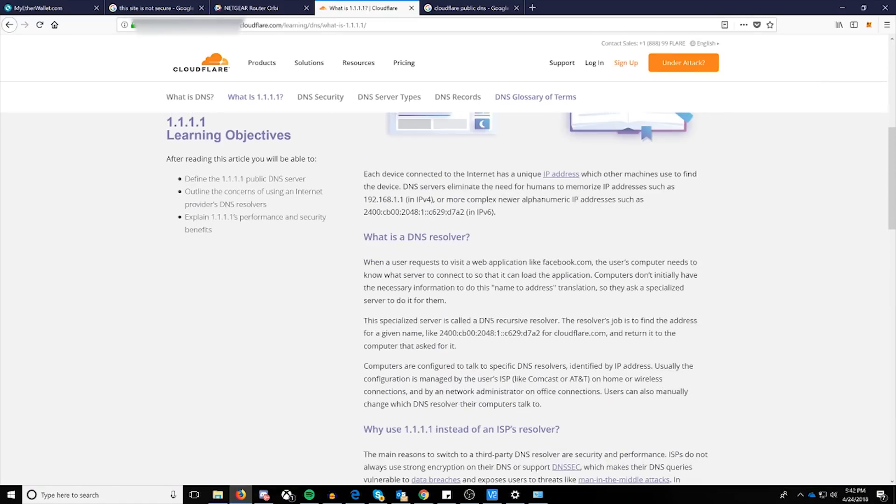
pyautogui.moveTo(474, 251)
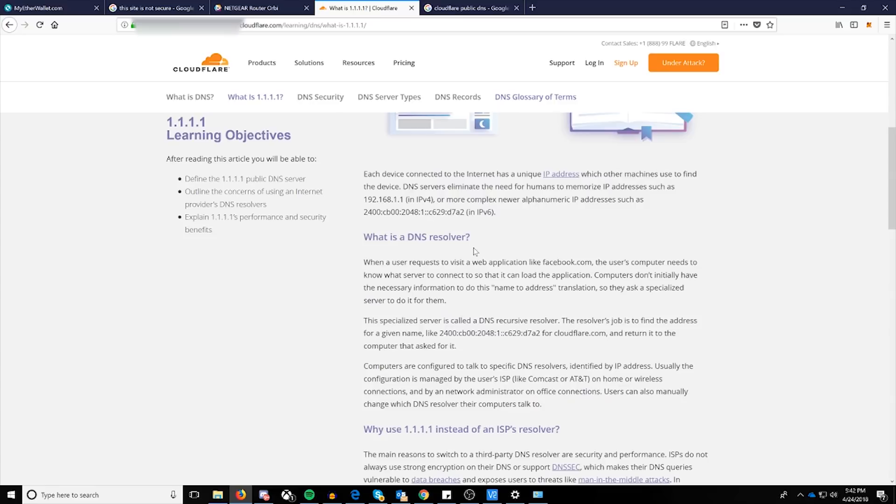
pyautogui.scroll(-3)
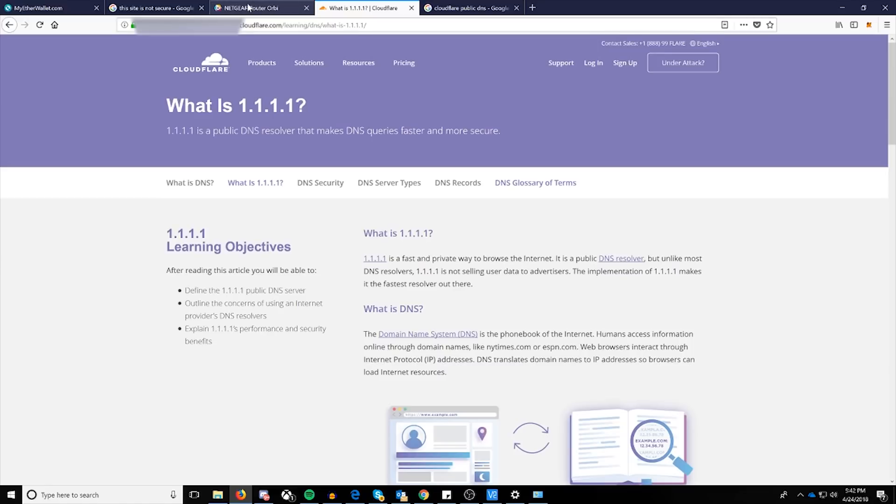
pyautogui.click(38, 7)
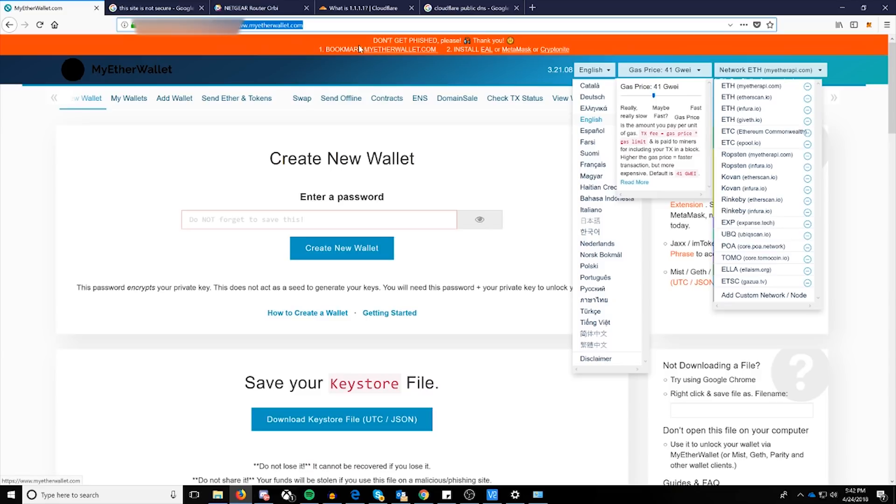
pyautogui.click(469, 8)
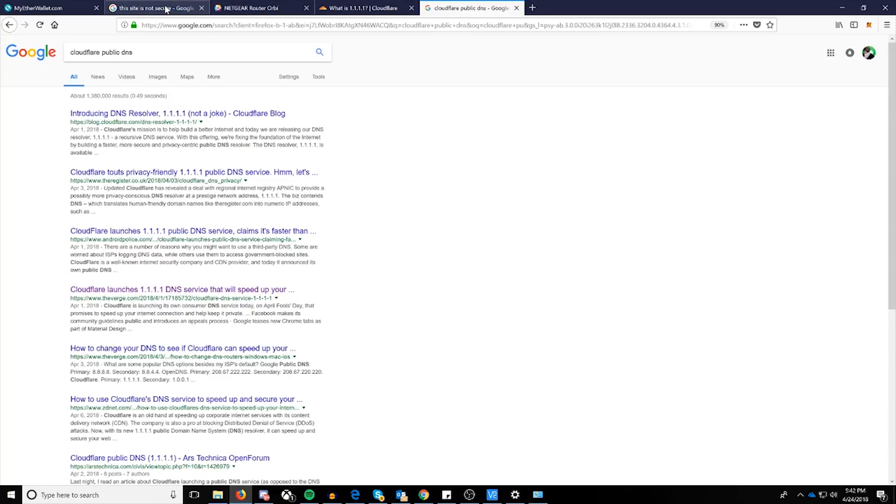
pyautogui.moveTo(166, 8)
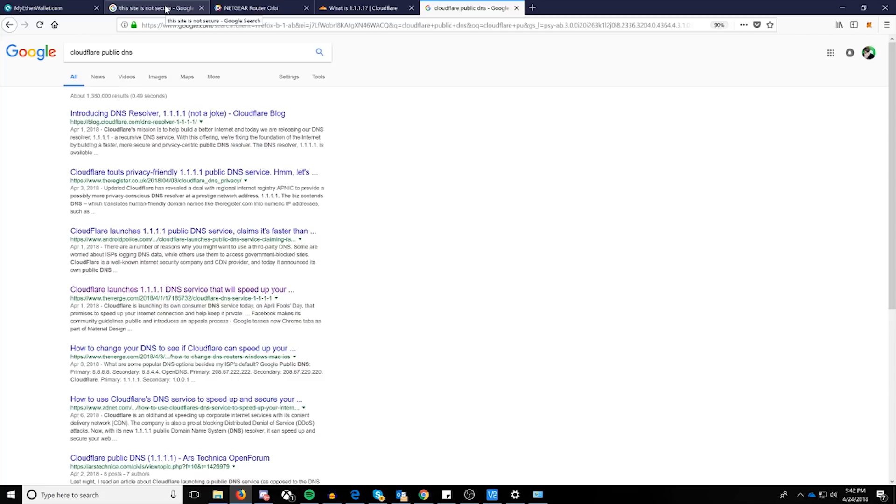
# Switch to the Google Images tab of 'this site is not secure' warning screenshots
pyautogui.click(154, 8)
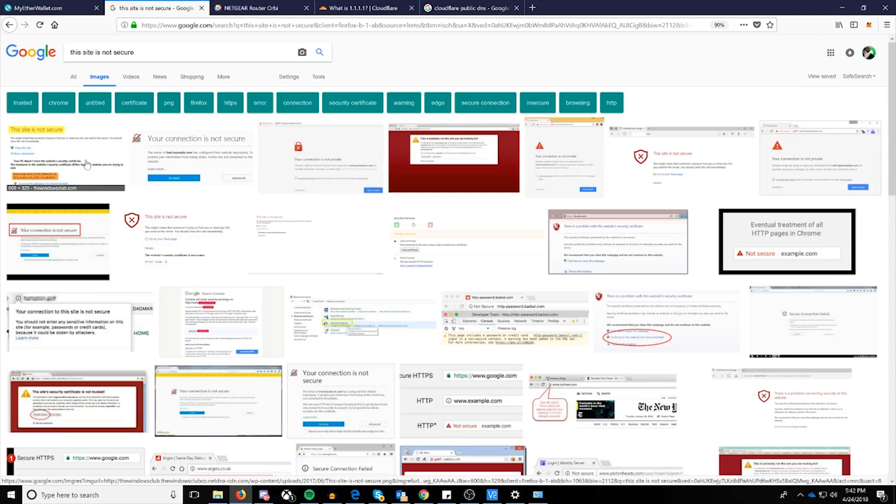
pyautogui.moveTo(79, 164)
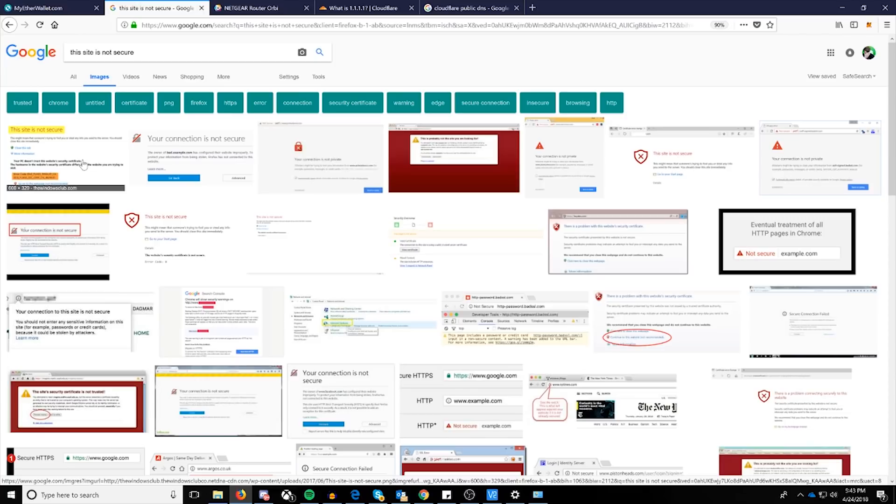
pyautogui.moveTo(195, 158)
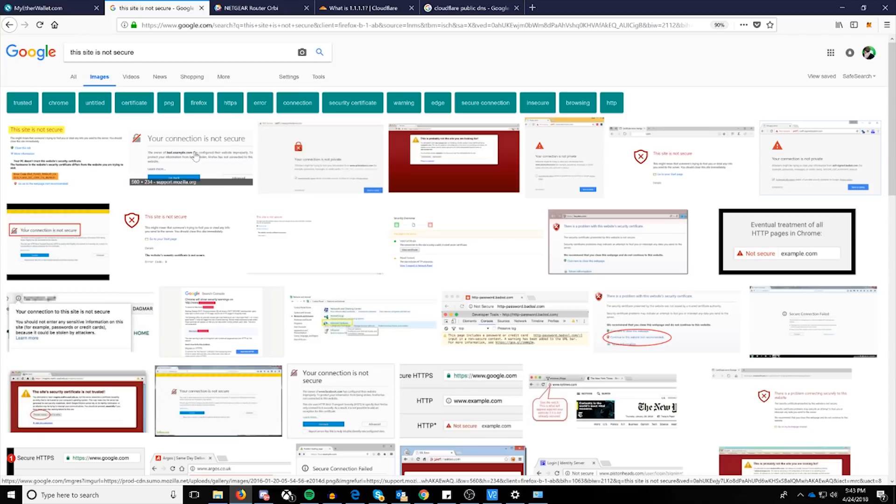
pyautogui.moveTo(93, 154)
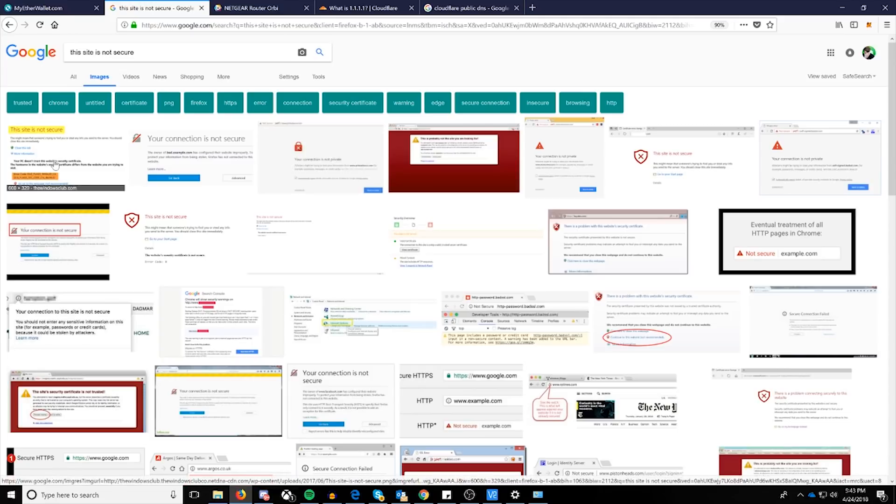
pyautogui.moveTo(62, 167)
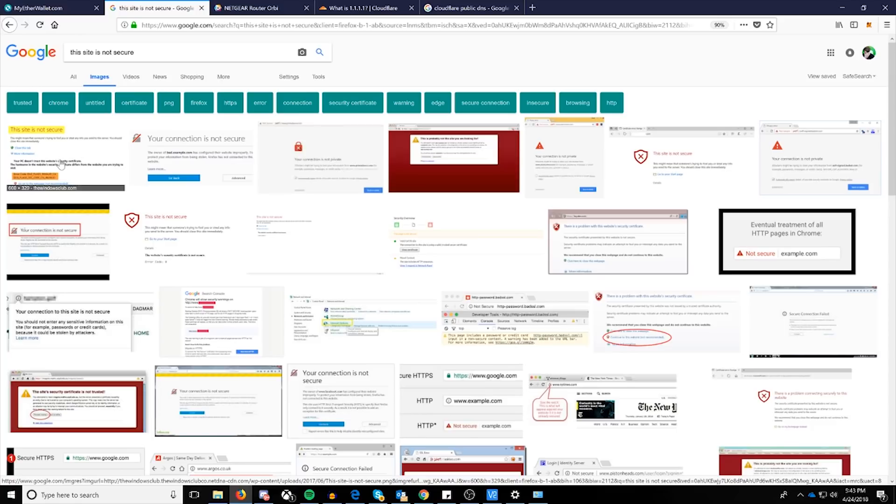
pyautogui.moveTo(190, 169)
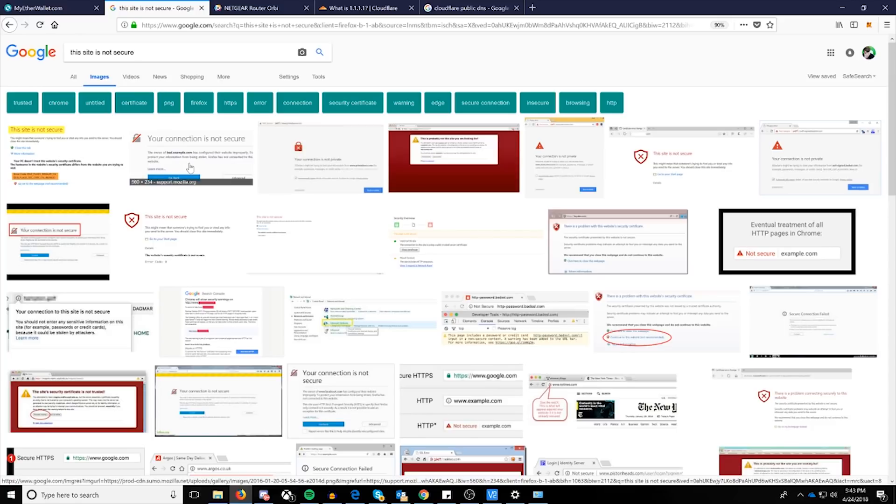
pyautogui.moveTo(199, 167)
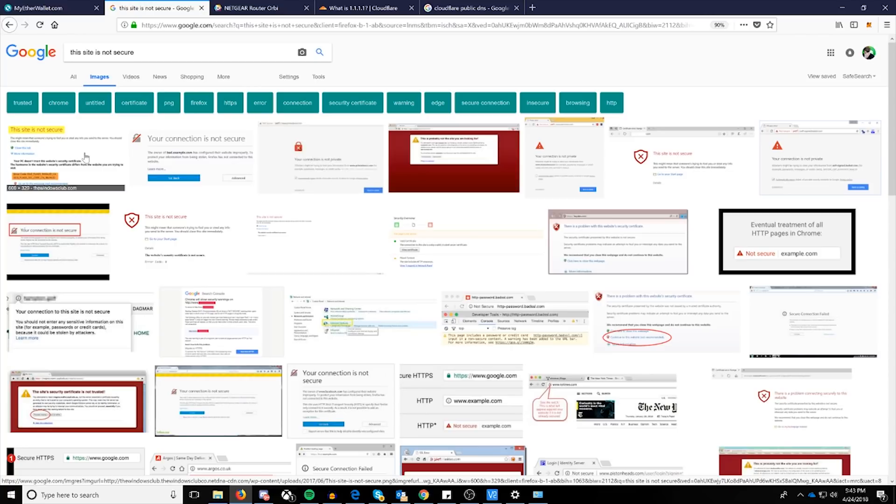
# Enlarge The Windows Club's 'This site is not secure' warning image in the preview panel
pyautogui.click(66, 154)
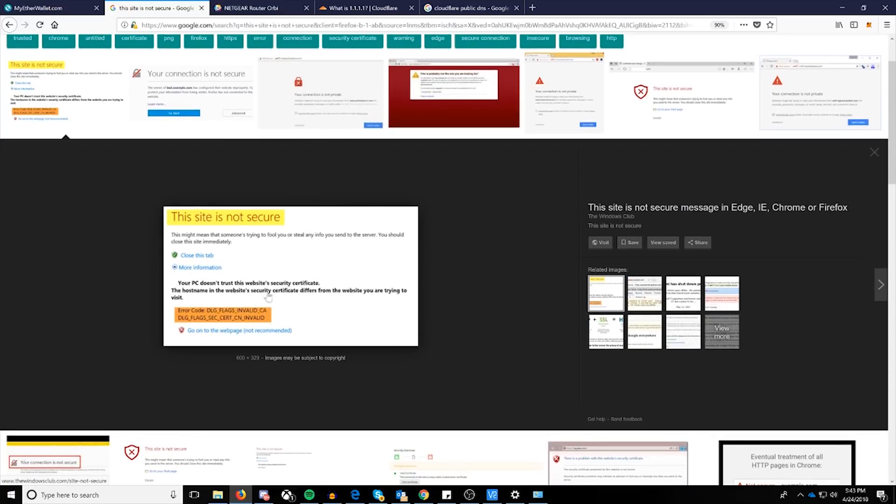
pyautogui.moveTo(215, 271)
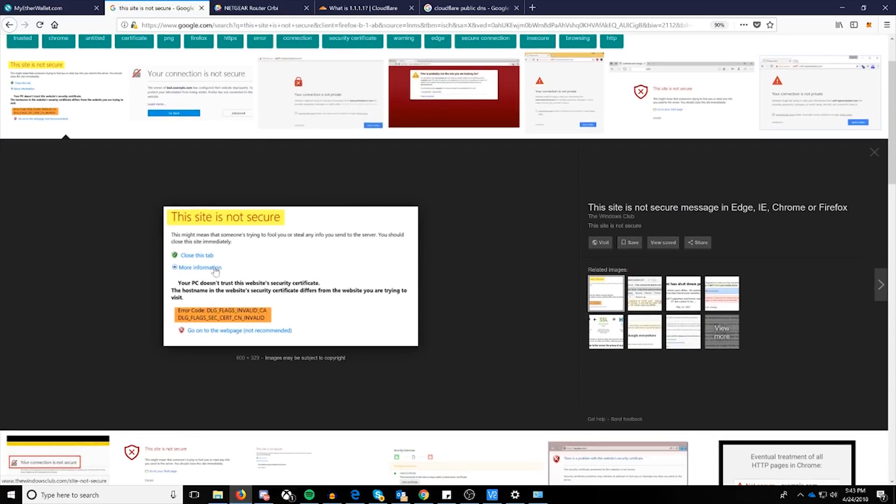
pyautogui.moveTo(185, 255)
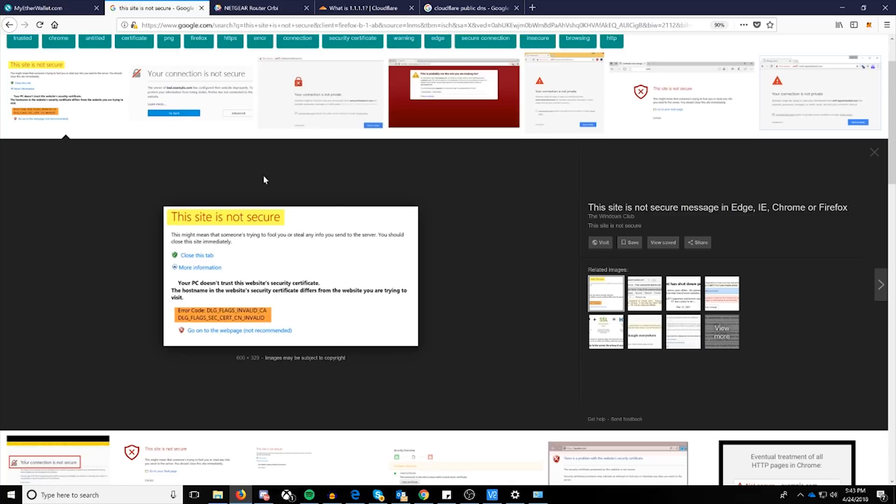
pyautogui.moveTo(475, 211)
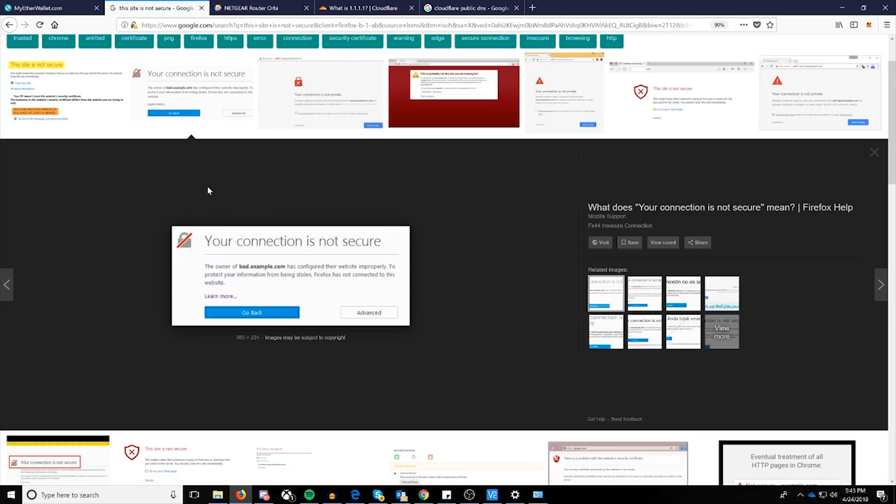
pyautogui.moveTo(257, 337)
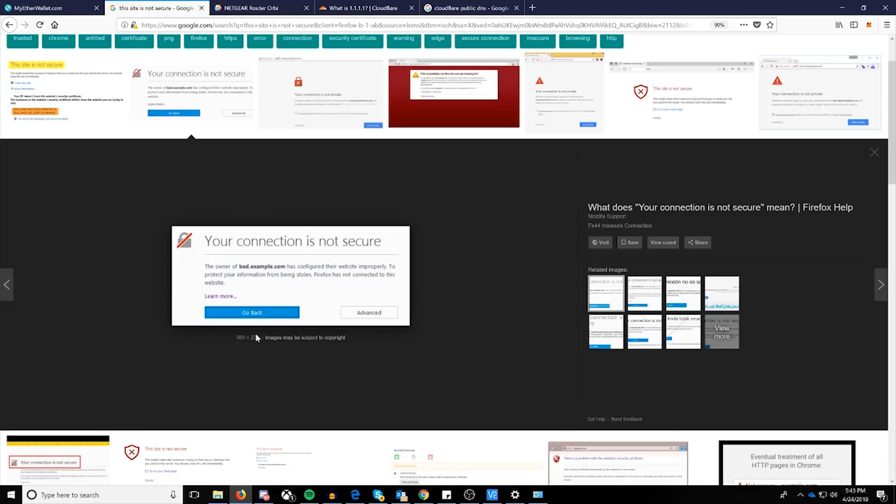
pyautogui.moveTo(387, 342)
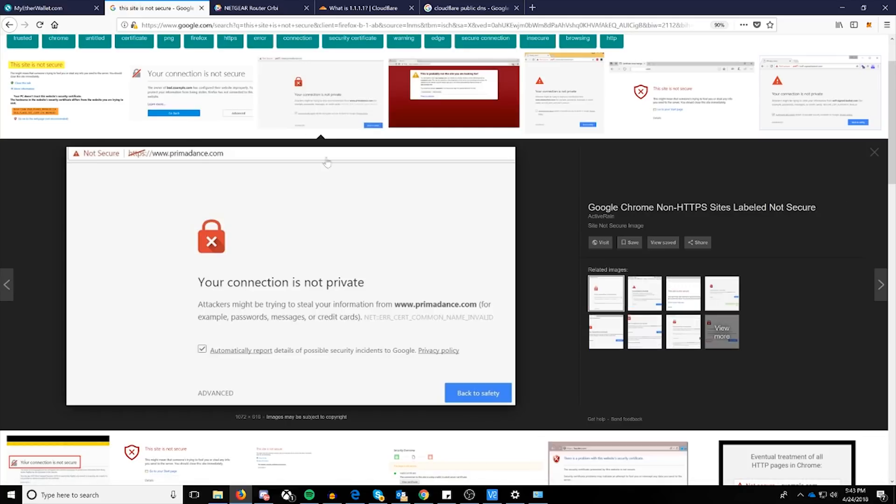
pyautogui.moveTo(399, 213)
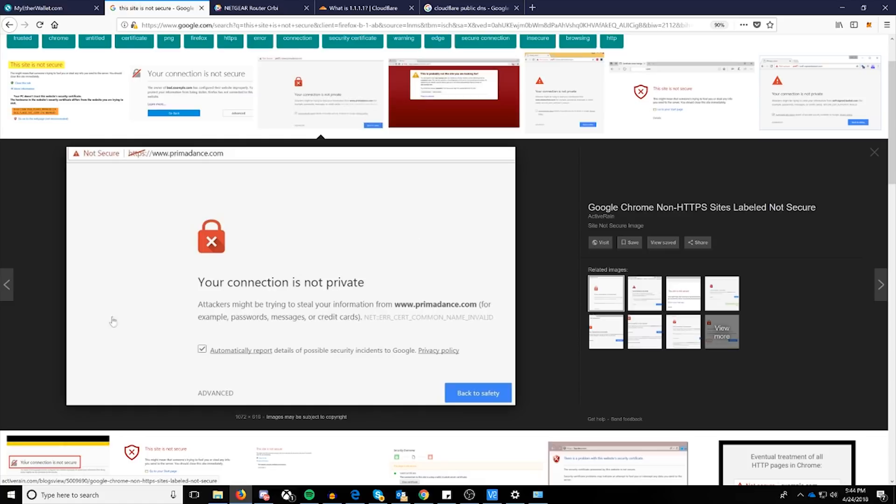
pyautogui.moveTo(403, 320)
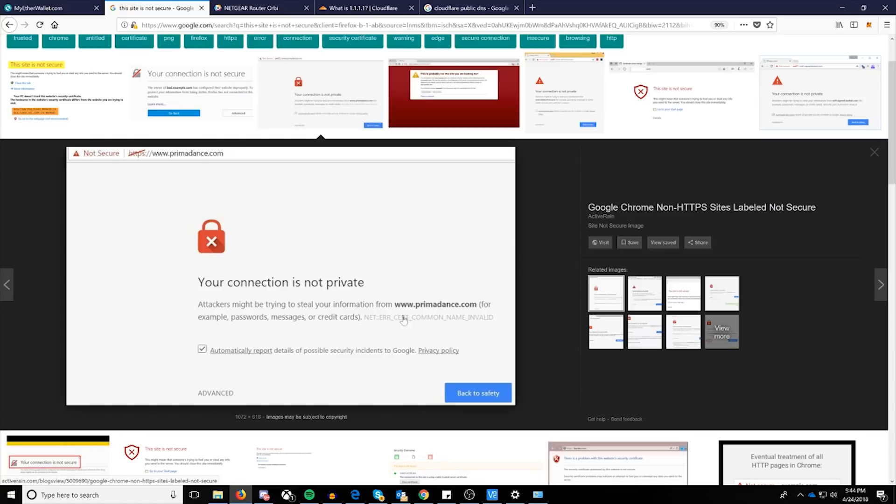